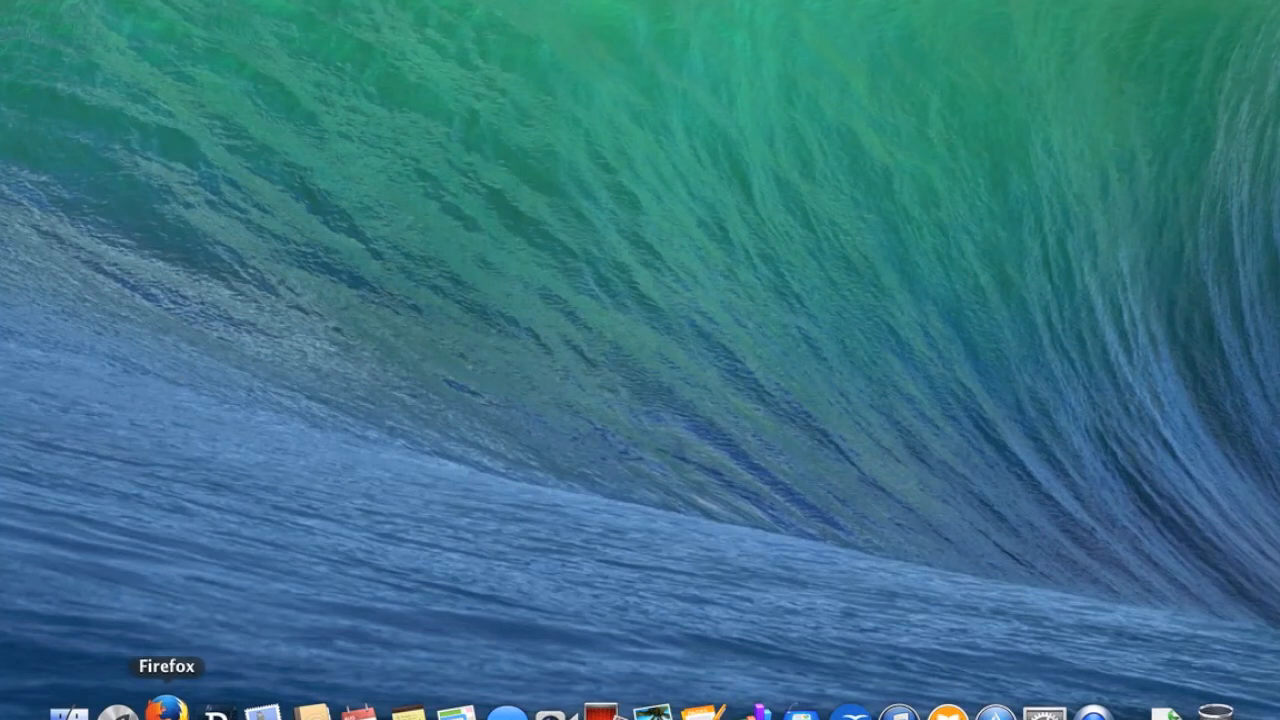
Step: Launch Firefox and load the Arduino – Home page at arduino.cc
click(167, 710)
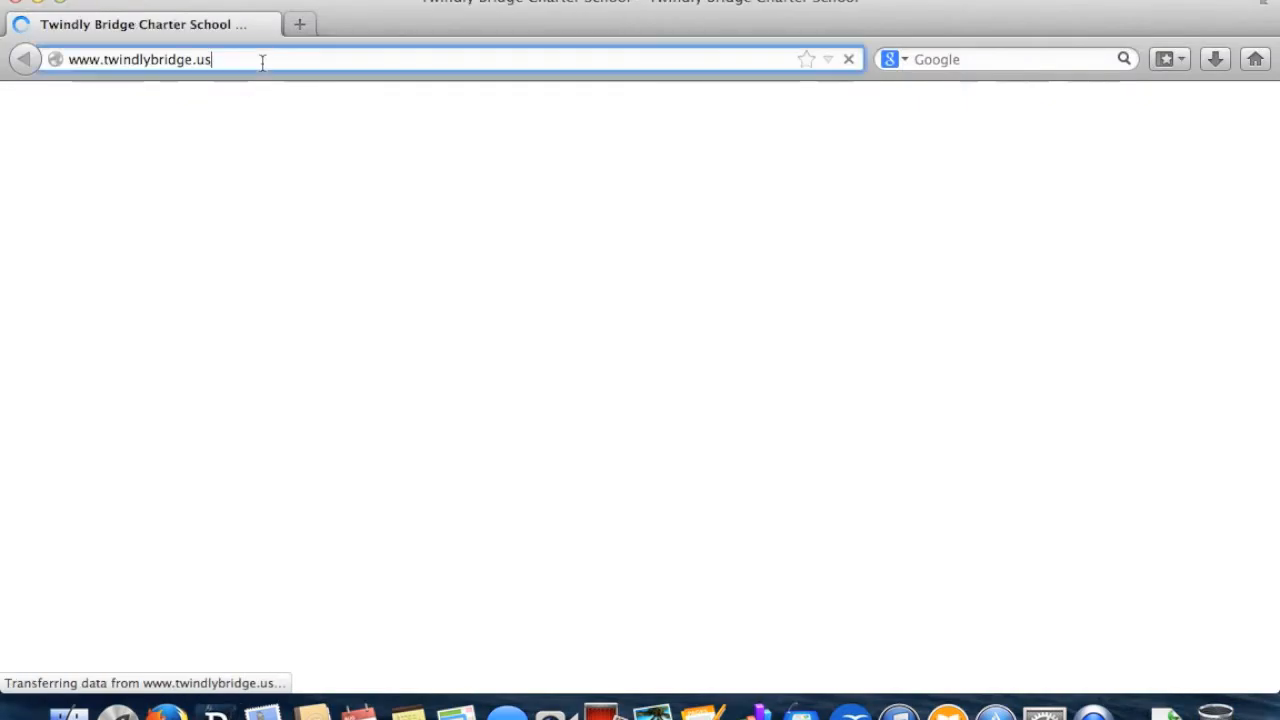
text(arduino.cc/)
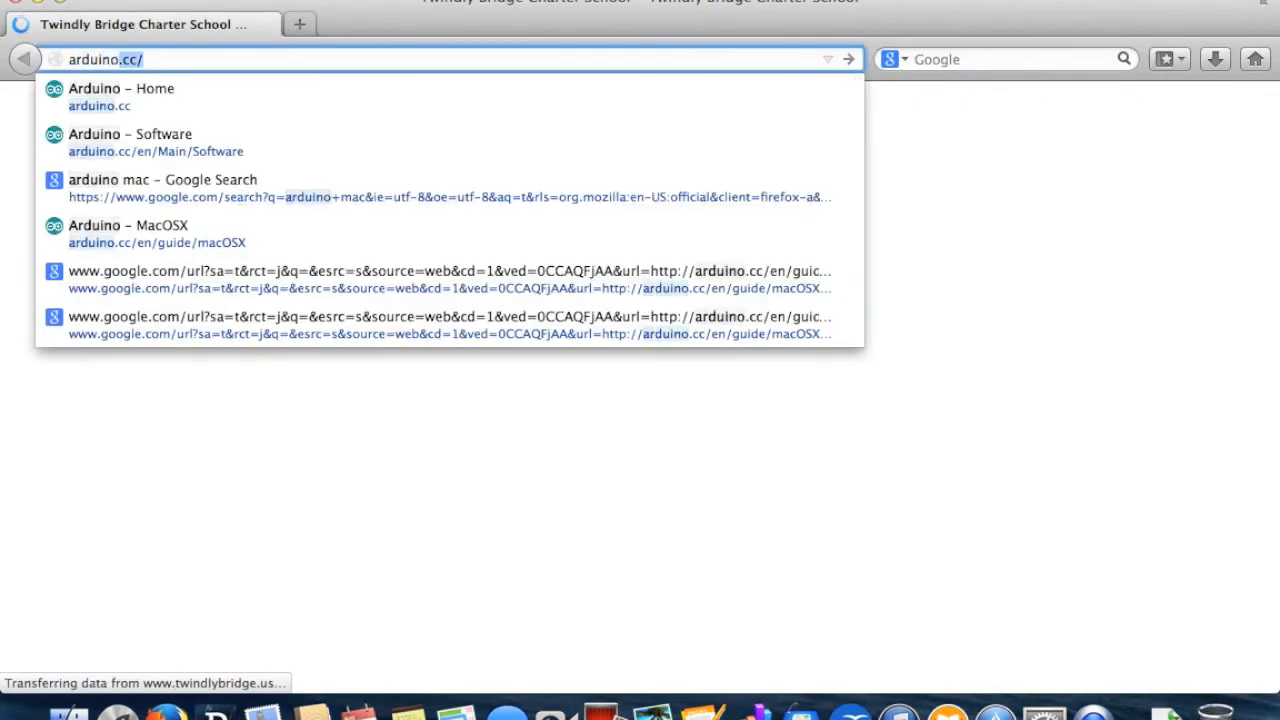
click(120, 88)
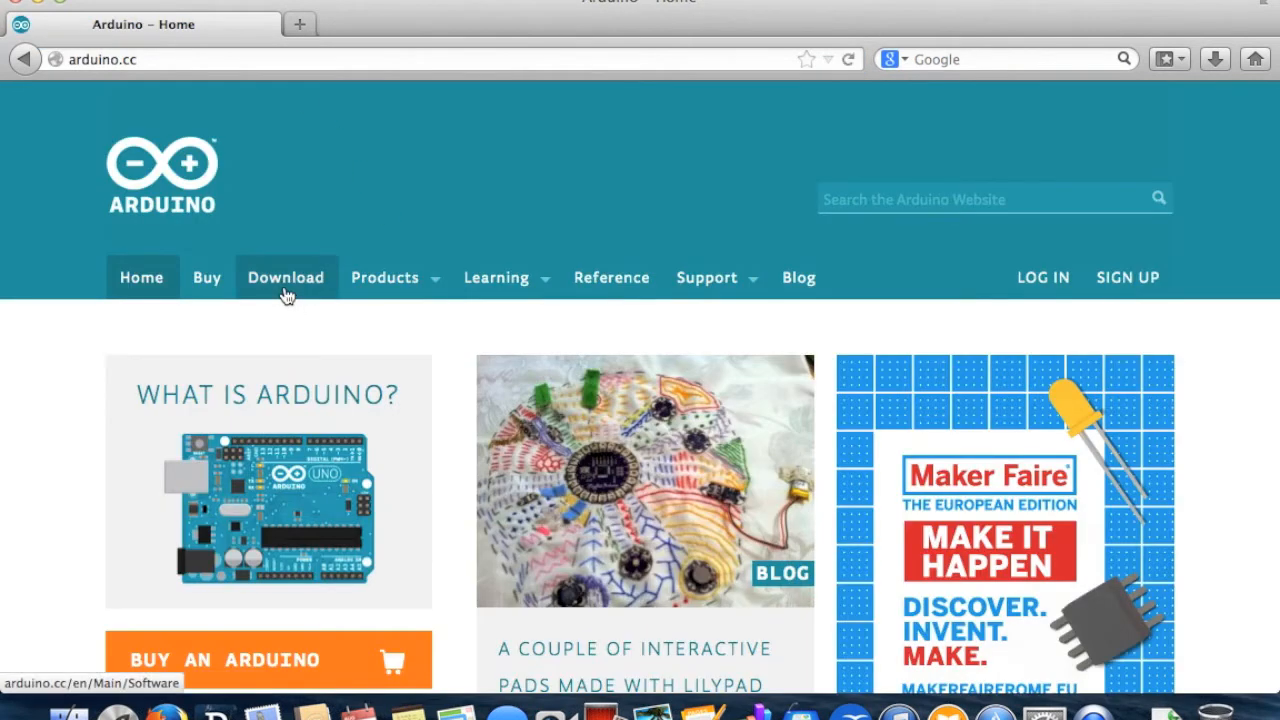
Step: From the Download page, request the Arduino 1.0.5 Mac OS X download
click(285, 277)
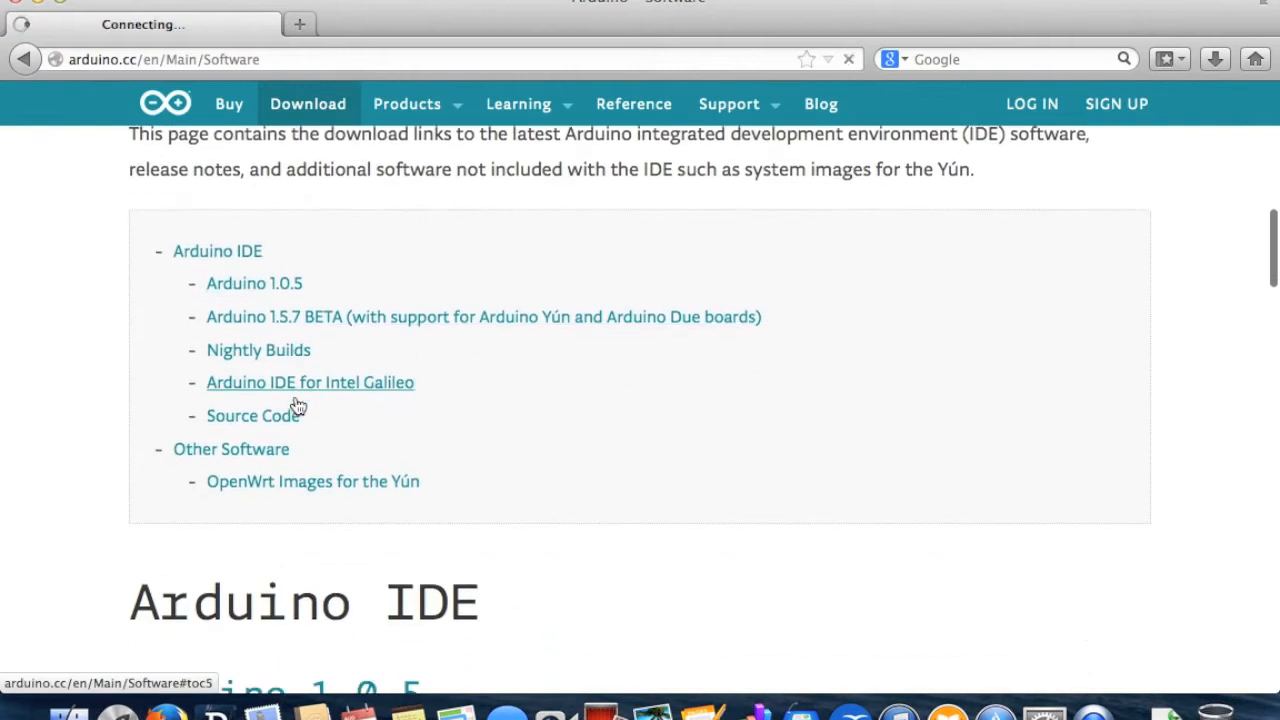
scroll(down, 3)
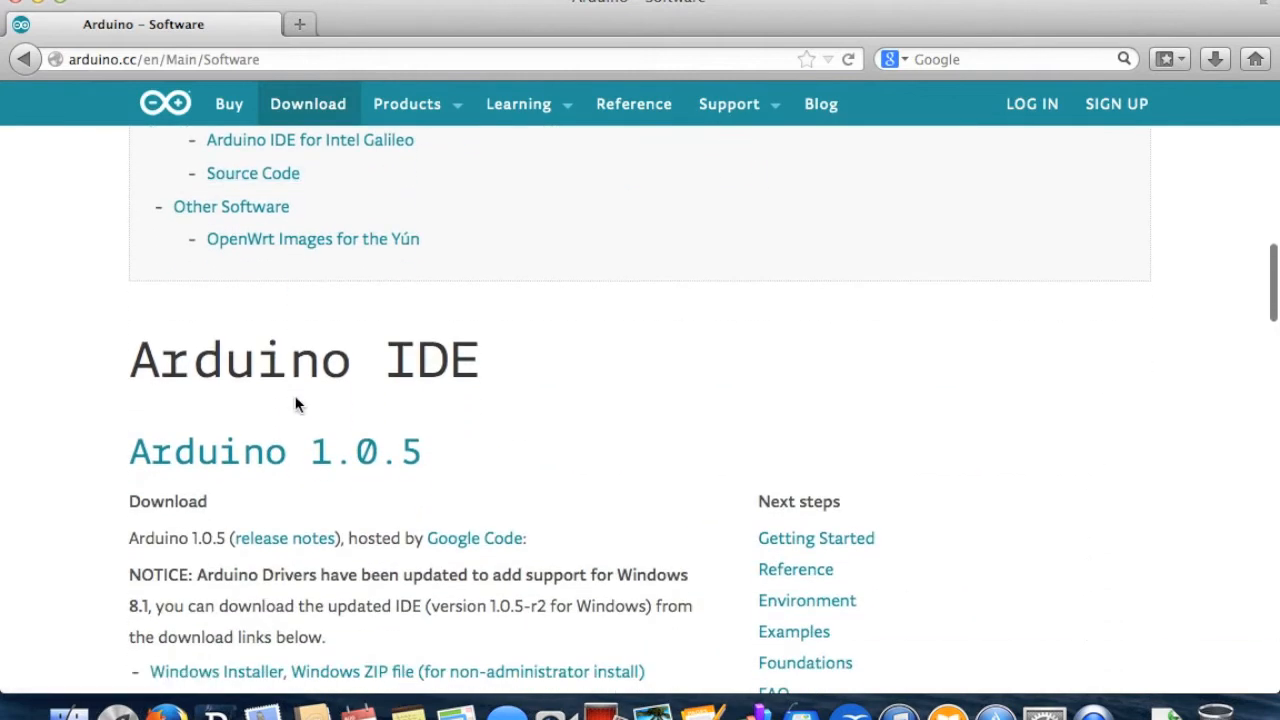
scroll(down, 3)
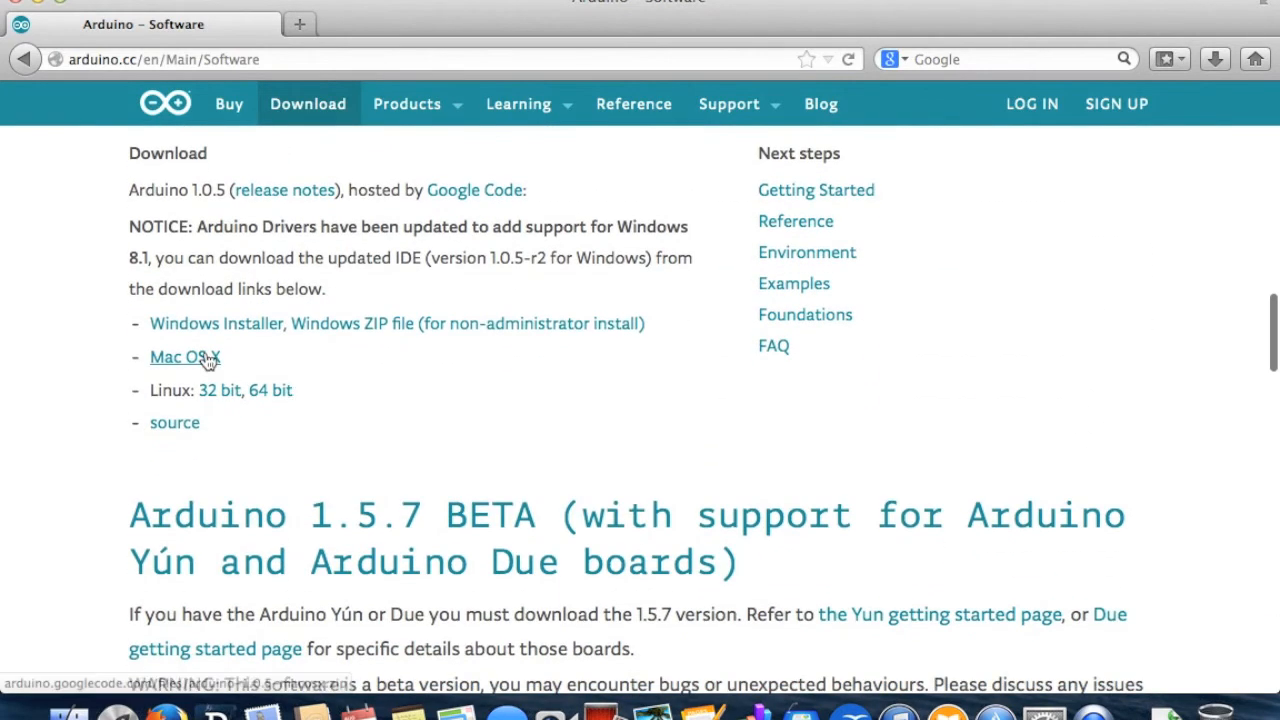
click(185, 357)
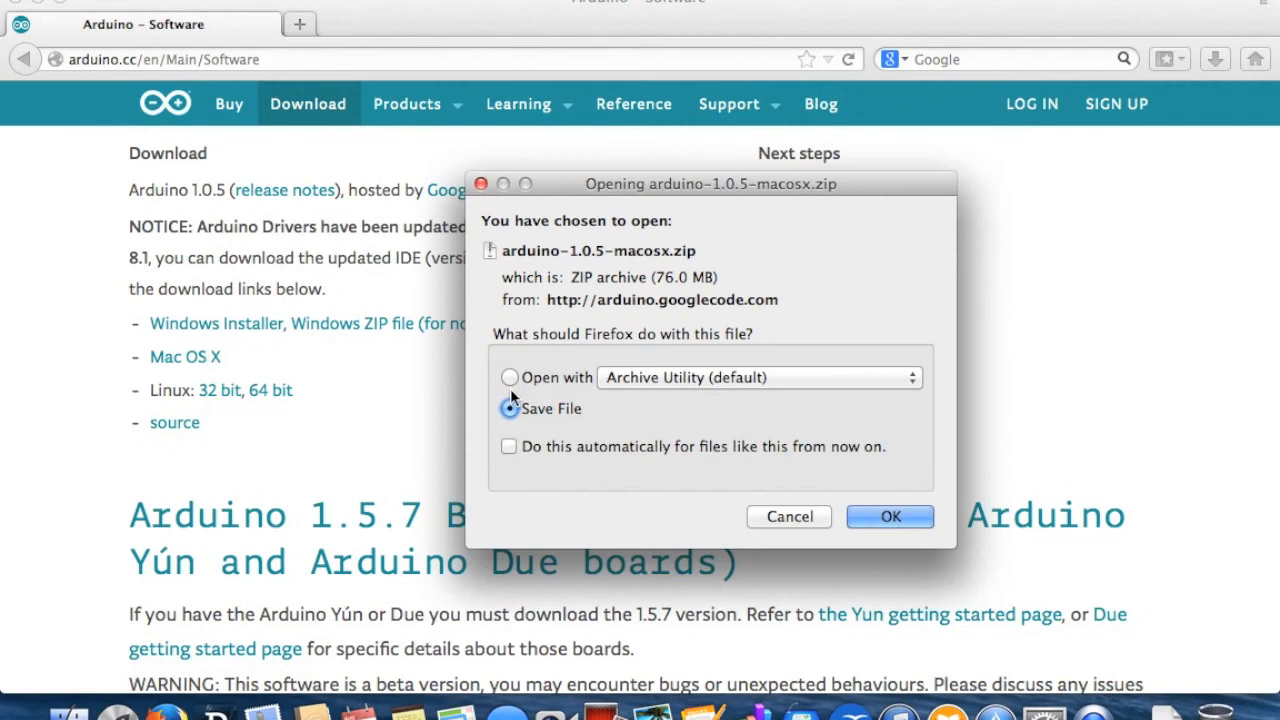
click(890, 516)
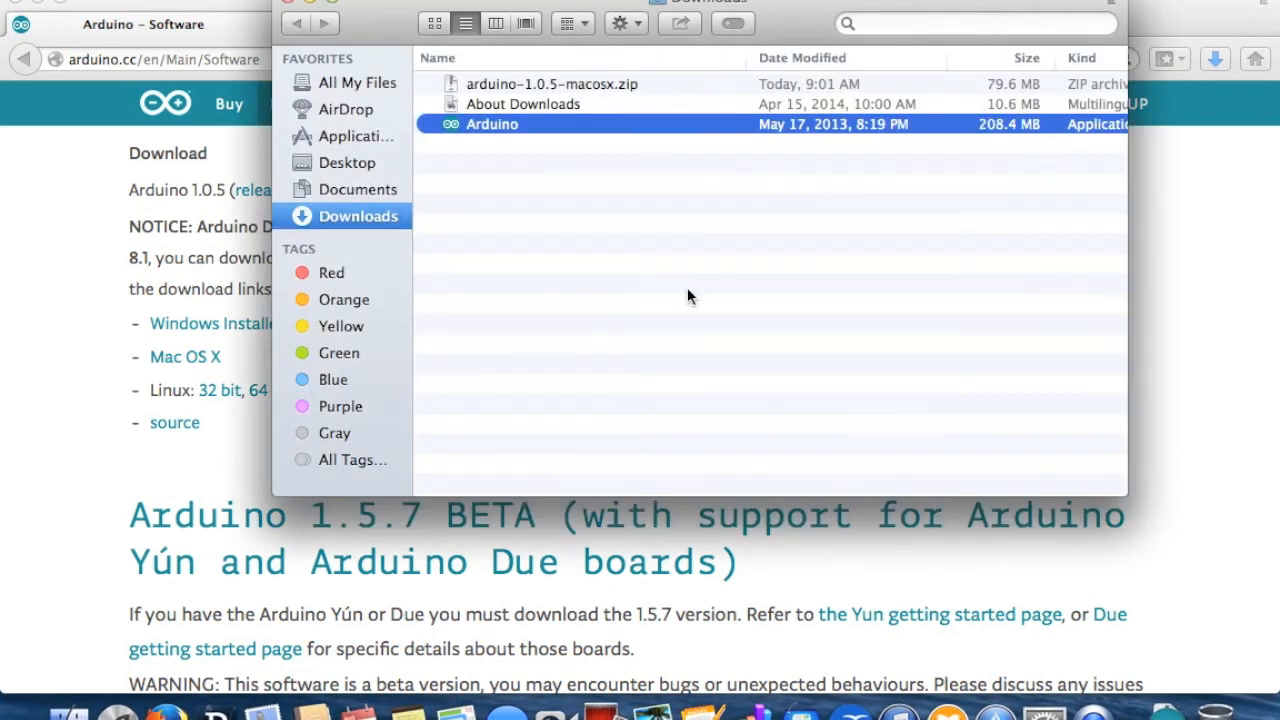
mouse_move(507, 133)
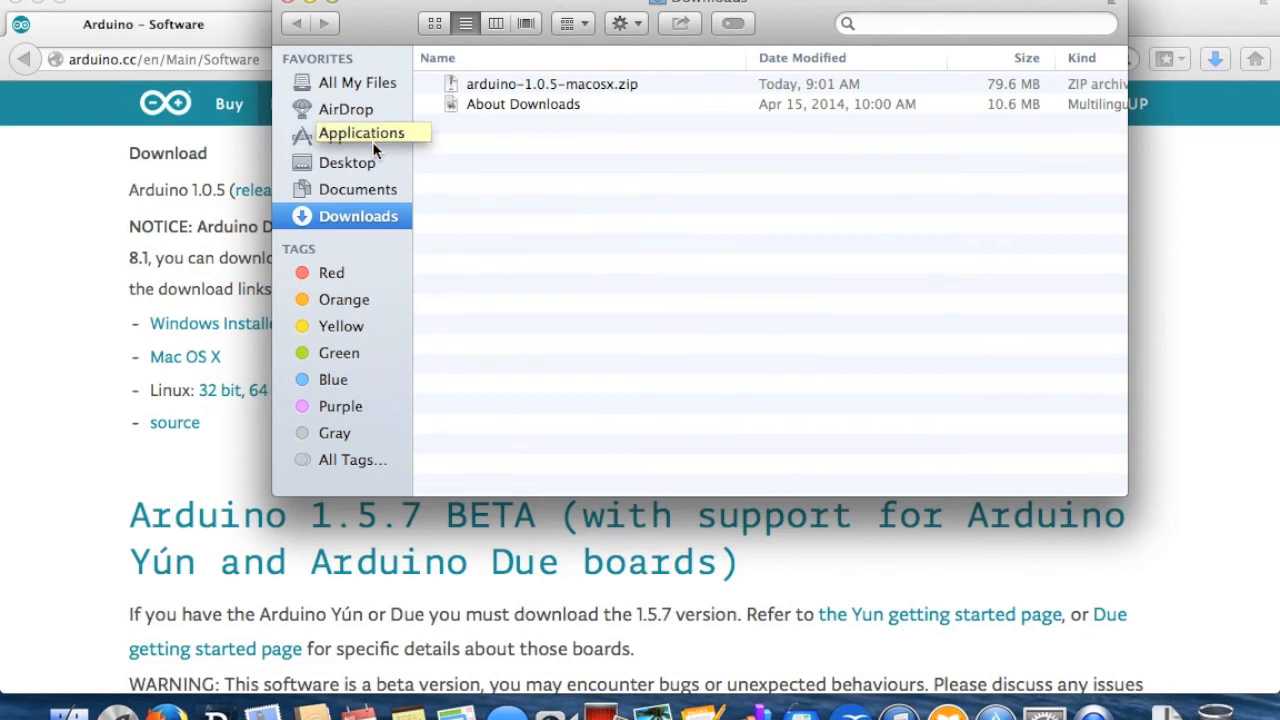
Step: Move the Arduino app from Downloads into the Applications folder
click(361, 133)
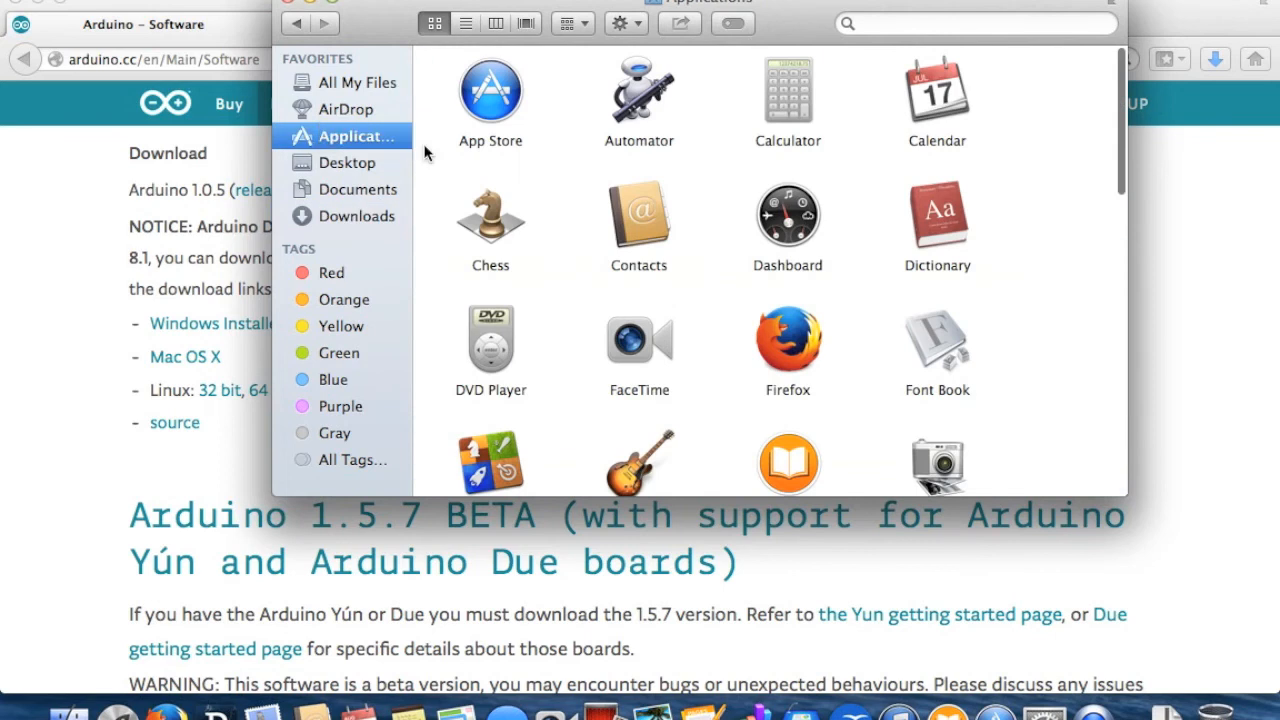
scroll(down, 3)
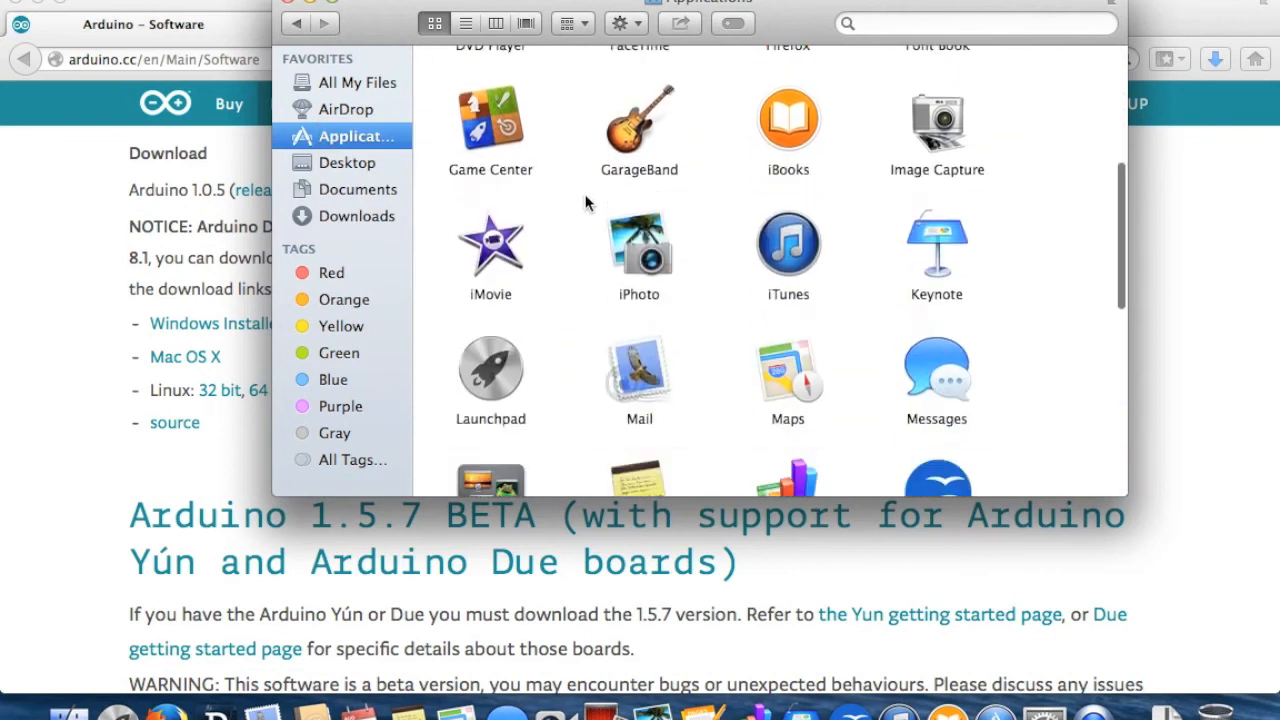
scroll(down, 3)
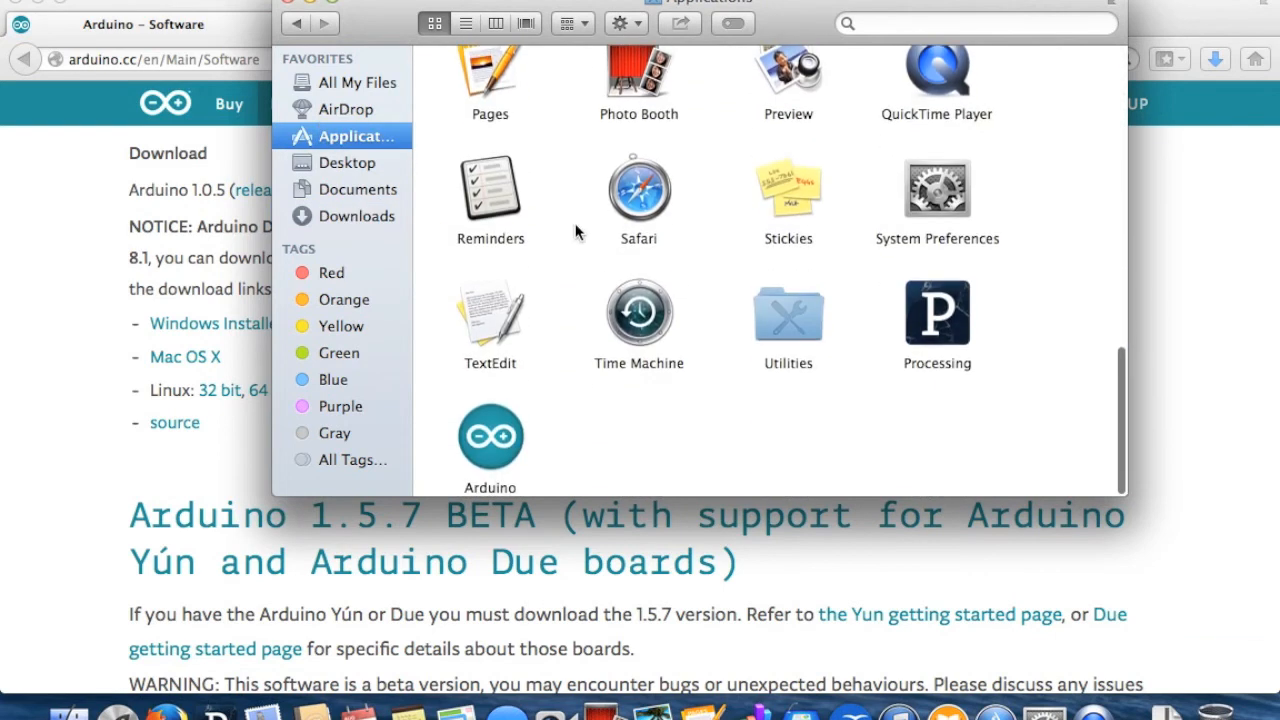
drag(490, 437, 293, 585)
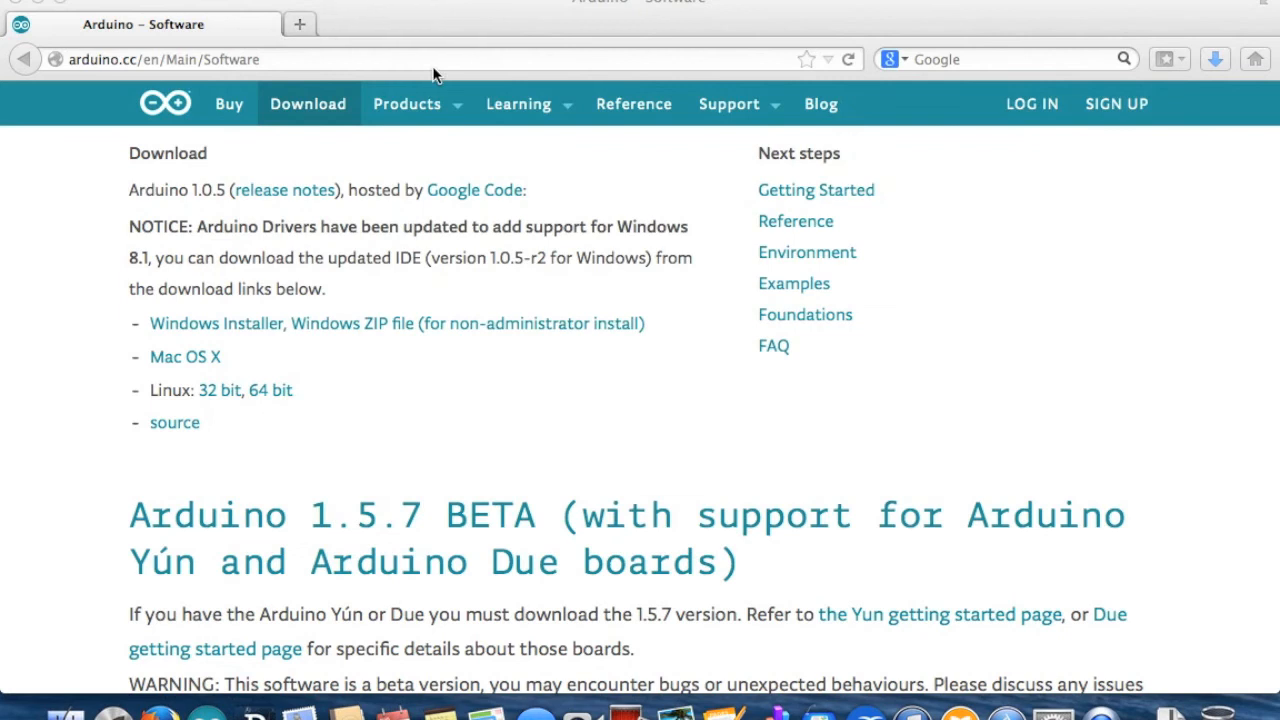
Step: Open the Getting Started guide for Mac OS X at section 3, Install the Software
click(518, 103)
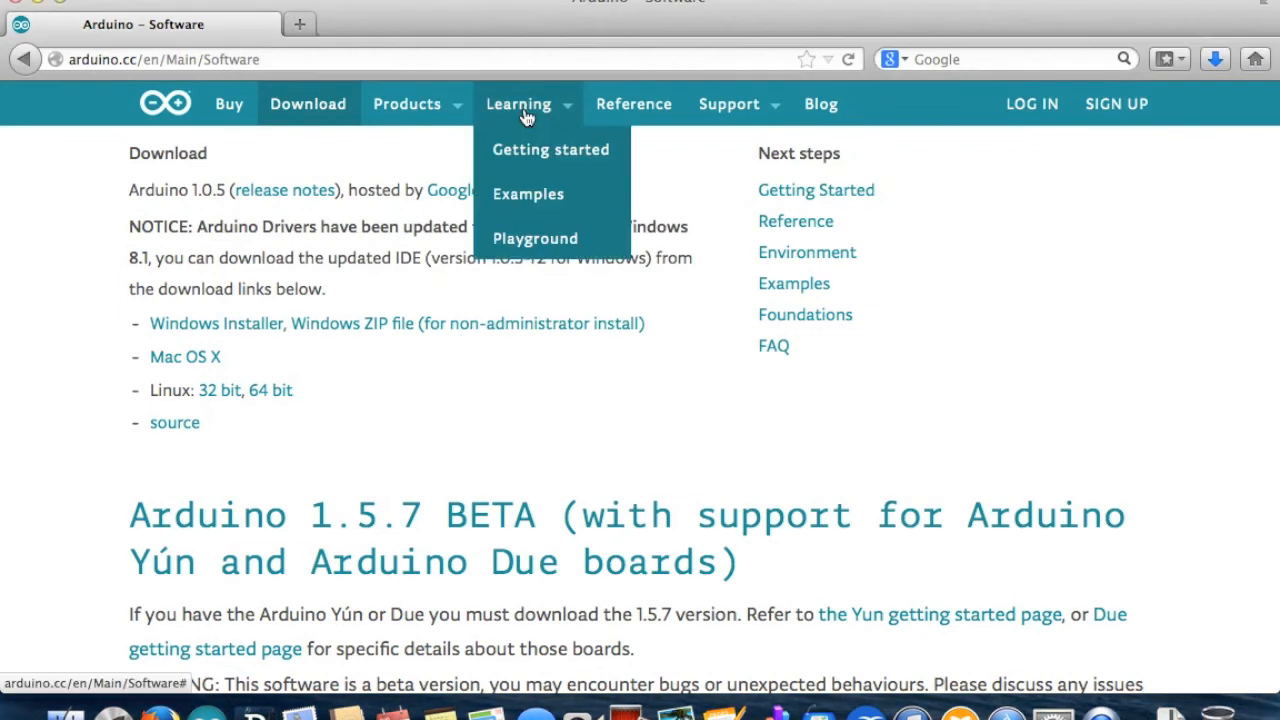
click(550, 149)
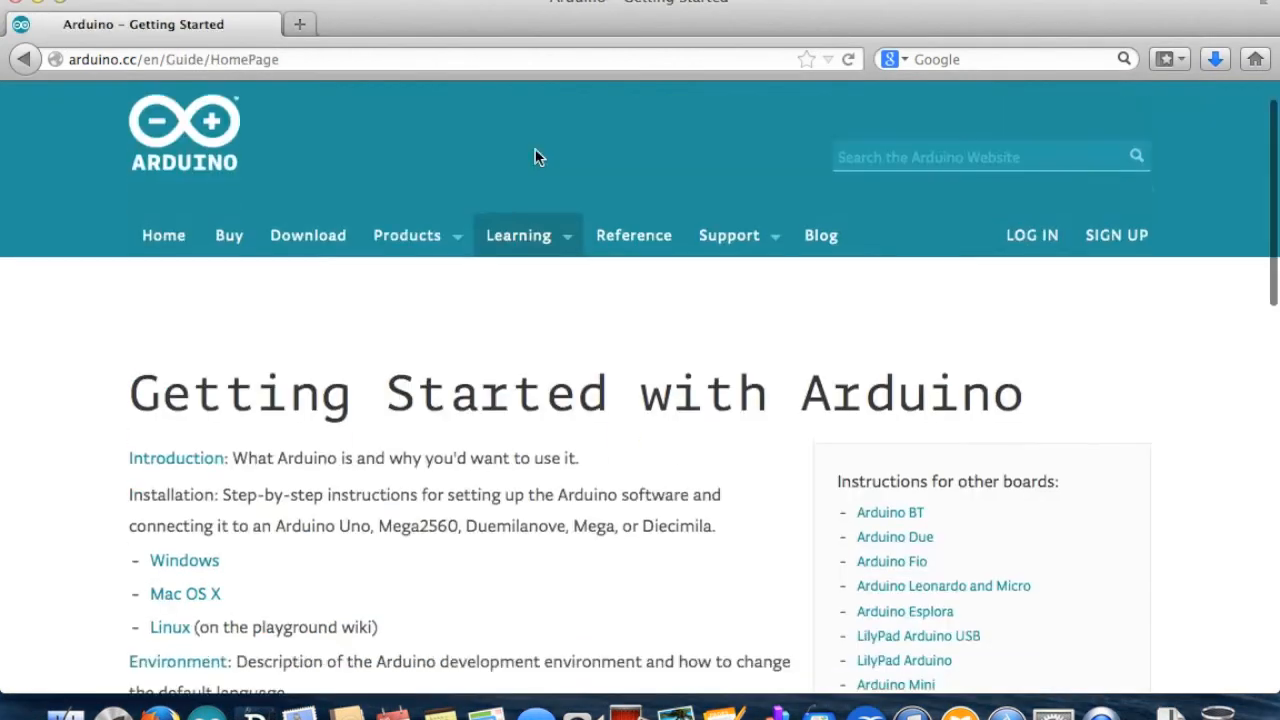
scroll(down, 3)
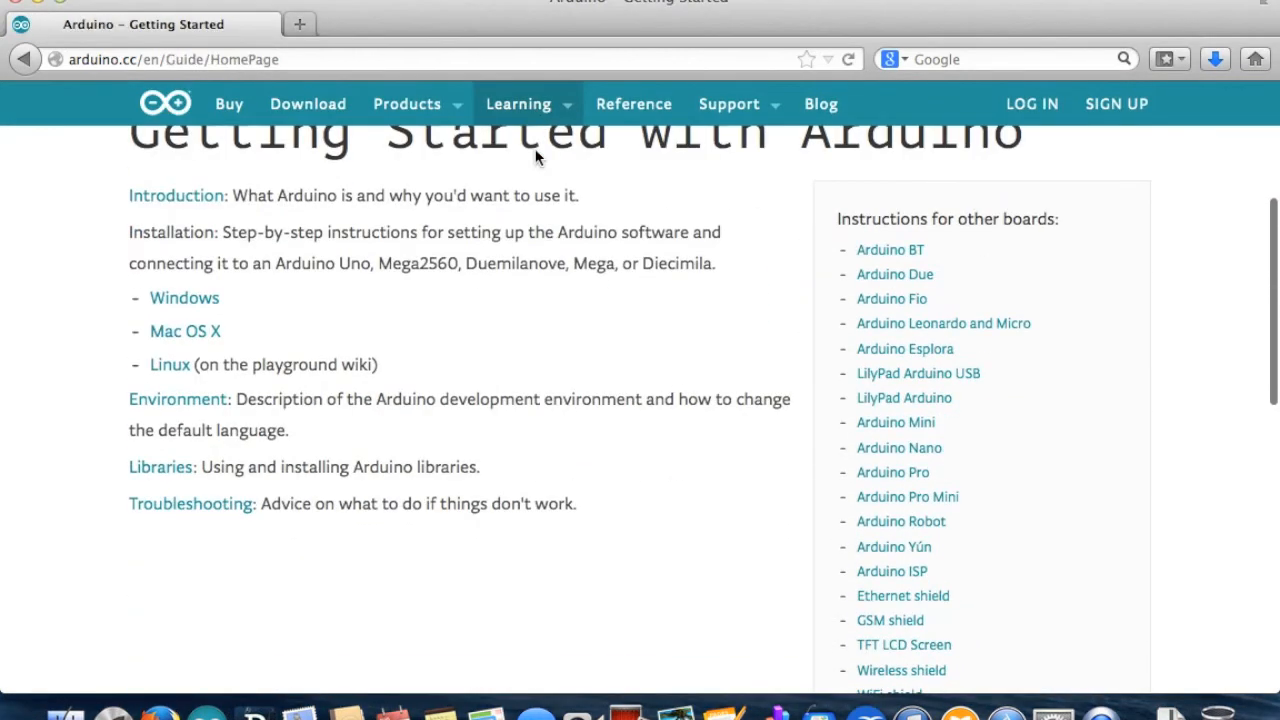
click(185, 331)
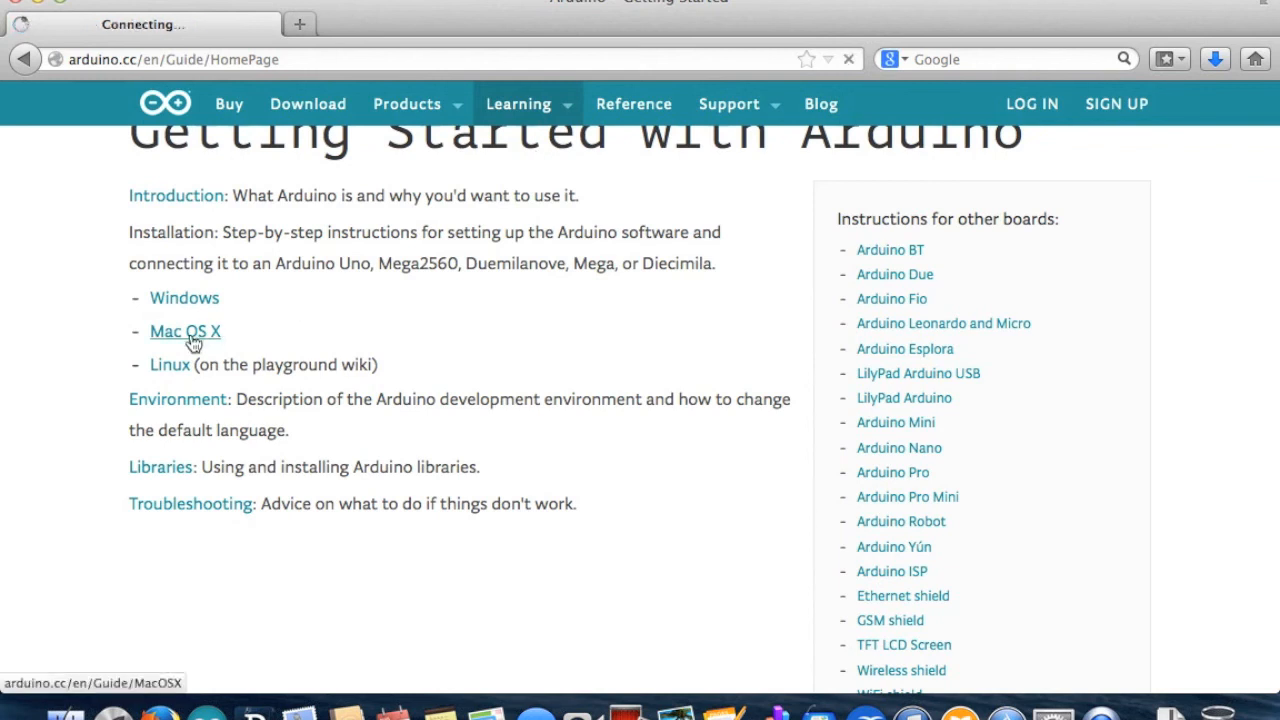
click(185, 331)
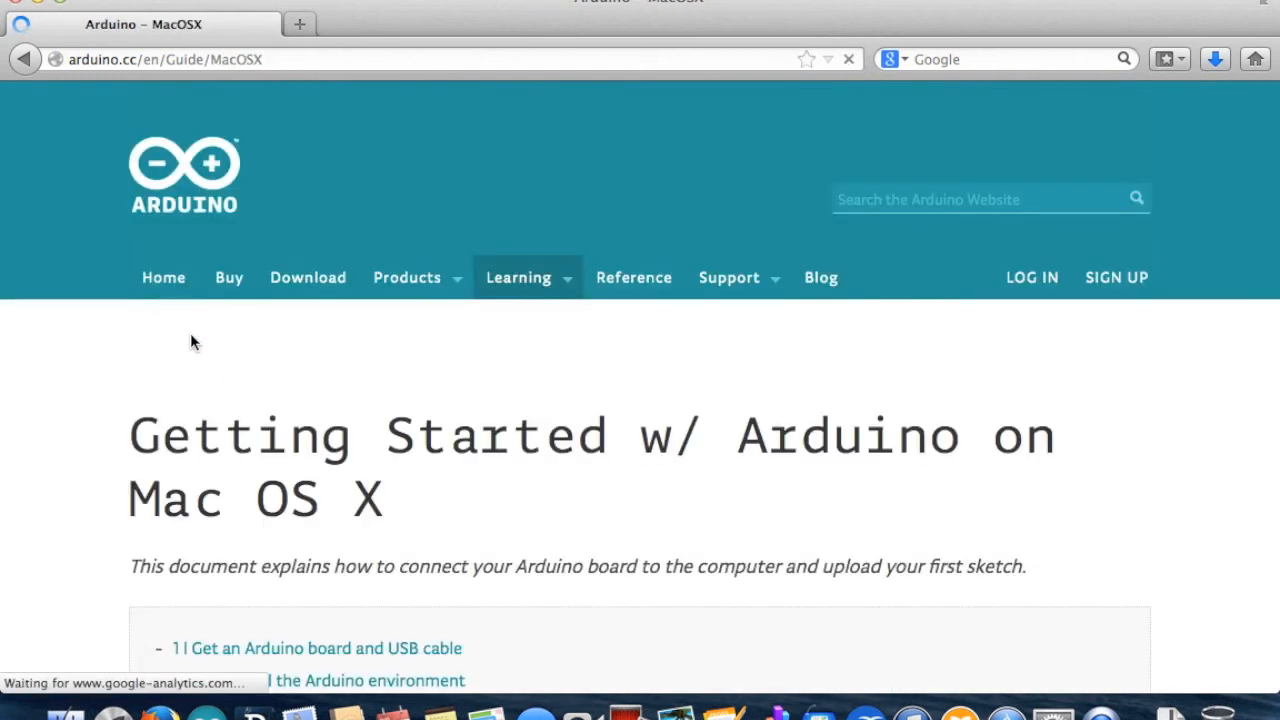
scroll(down, 3)
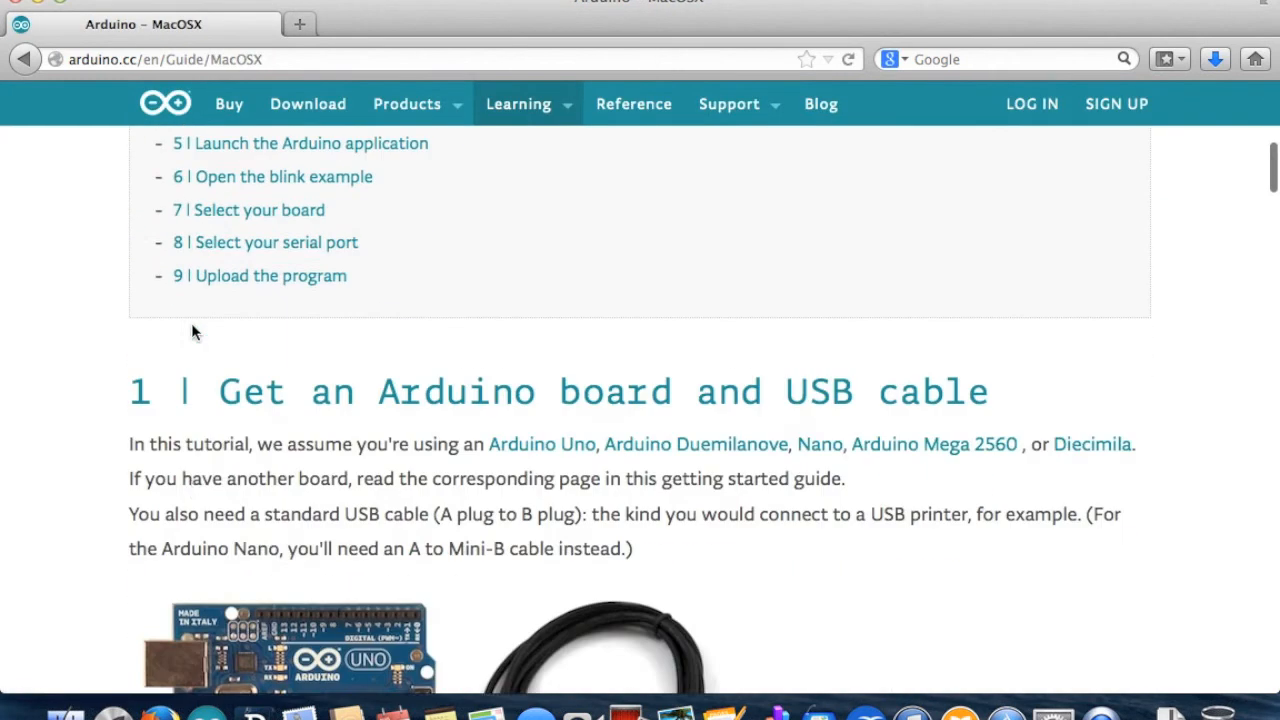
scroll(down, 3)
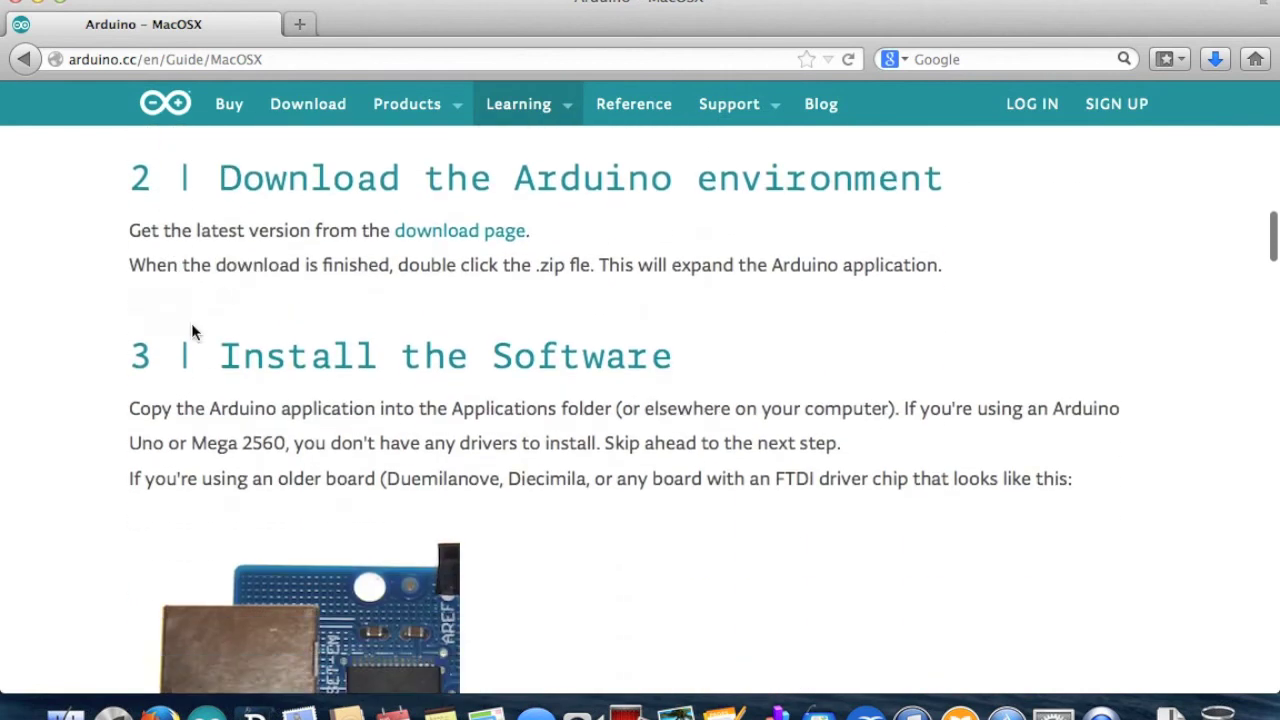
scroll(down, 3)
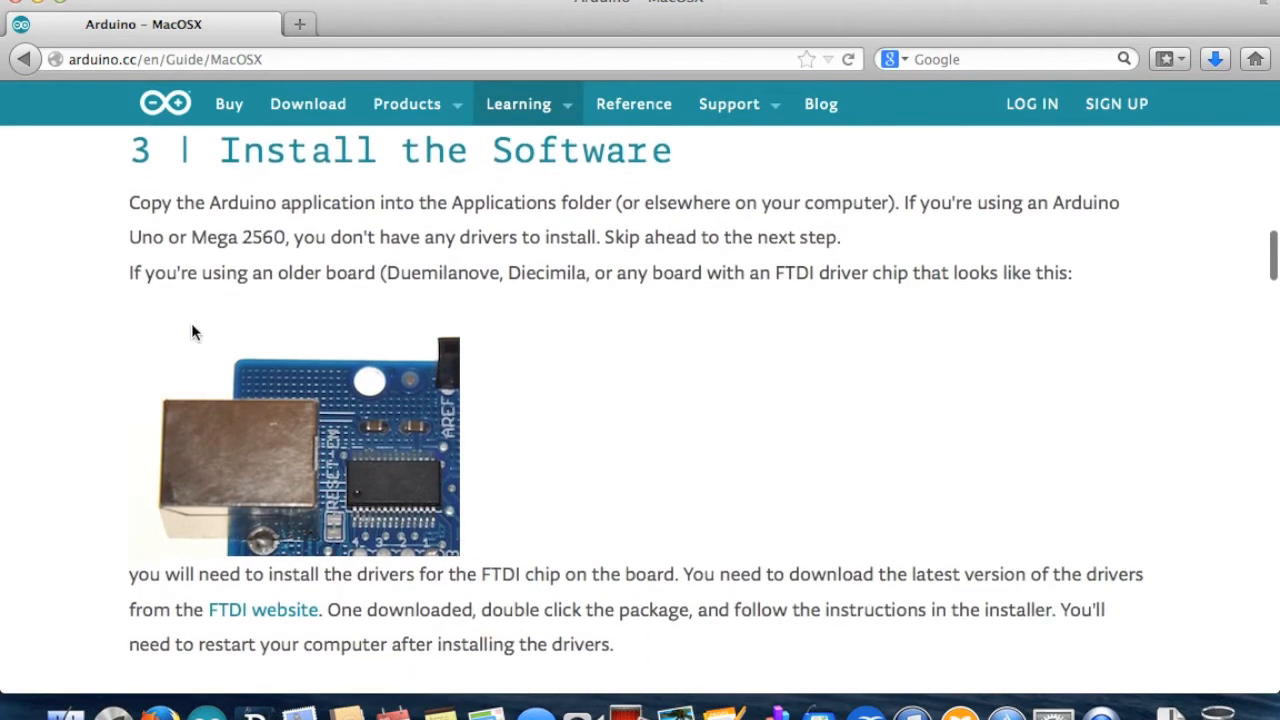
mouse_move(263, 609)
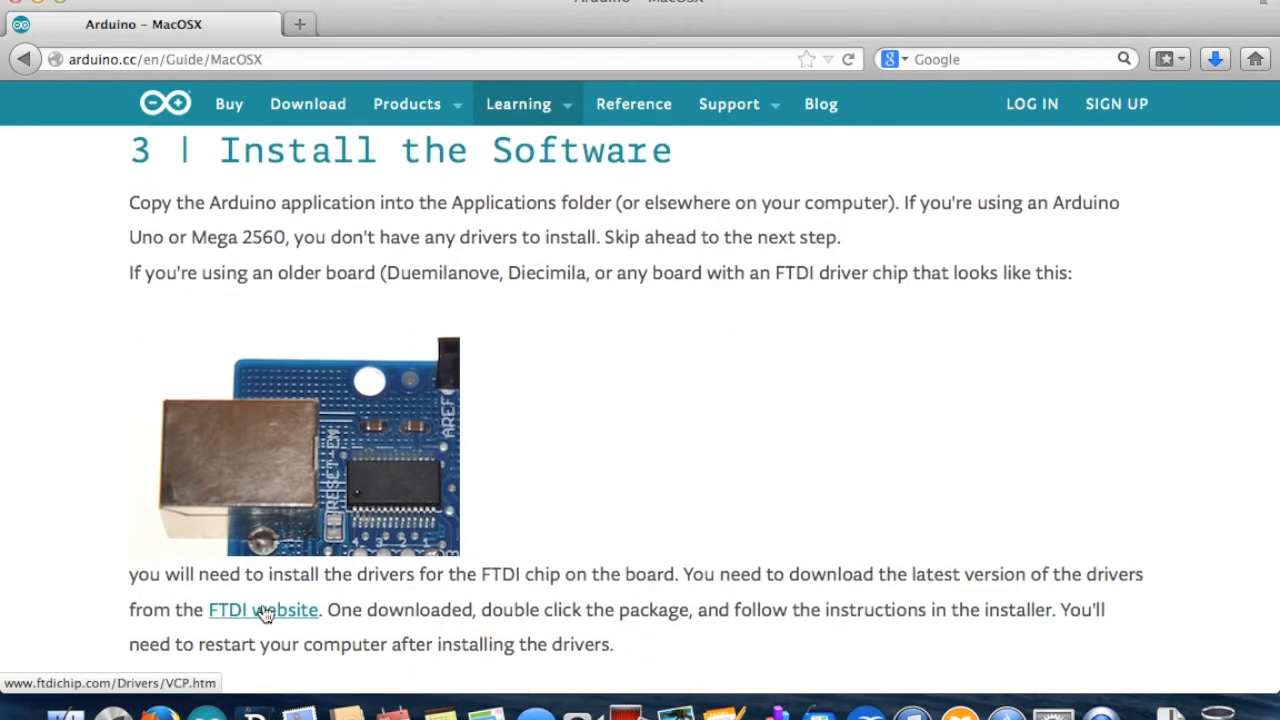
Step: On FTDI's Virtual COM Port Drivers page, download the Mac OS X x64 2.2.18 driver
click(263, 609)
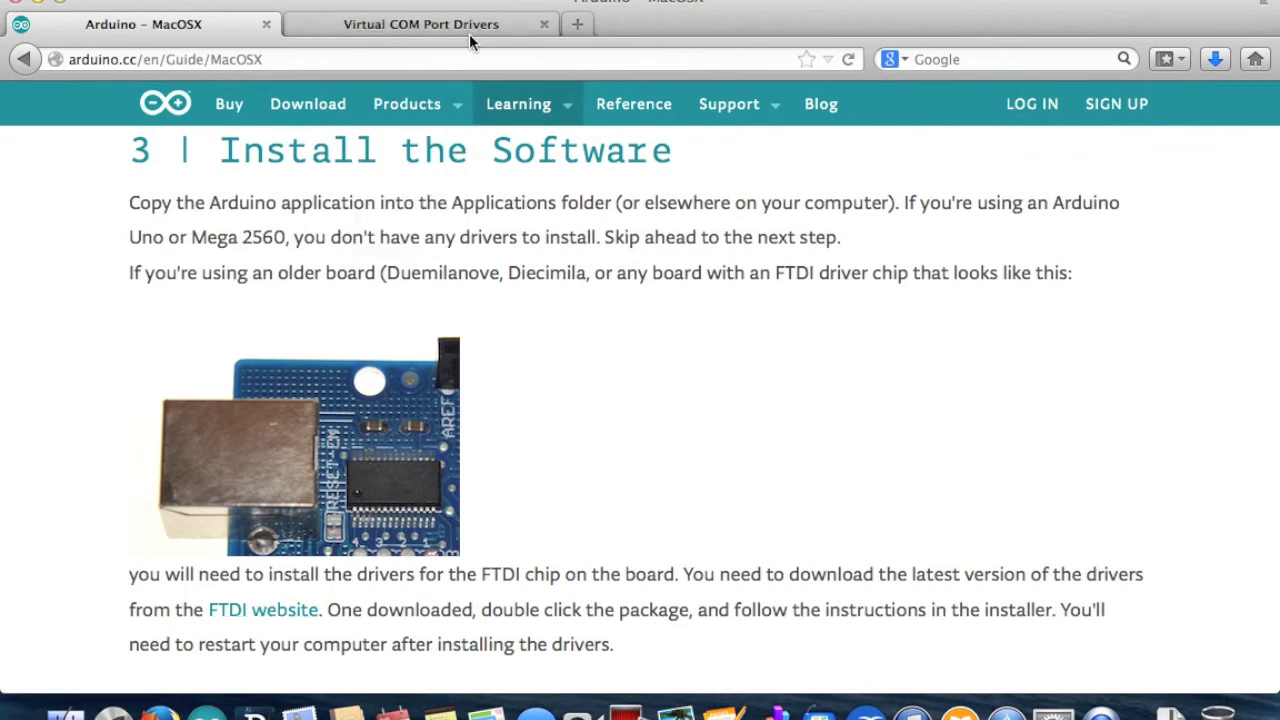
click(420, 23)
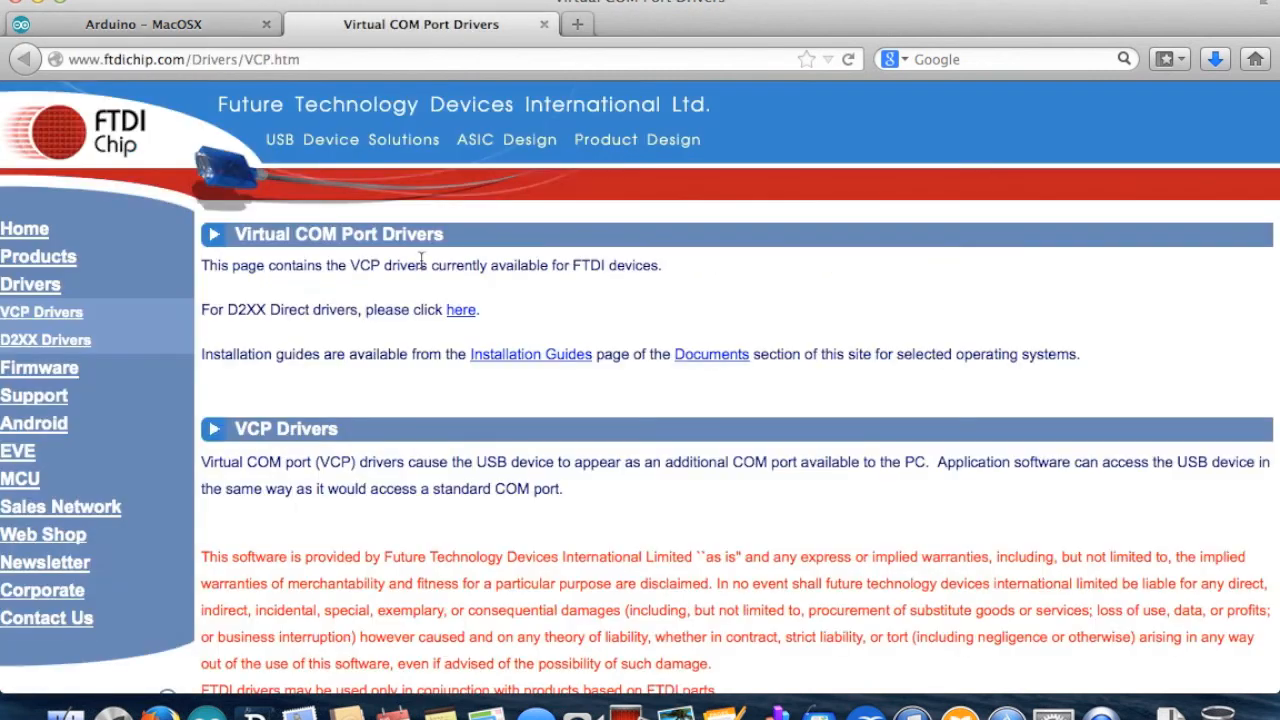
scroll(down, 3)
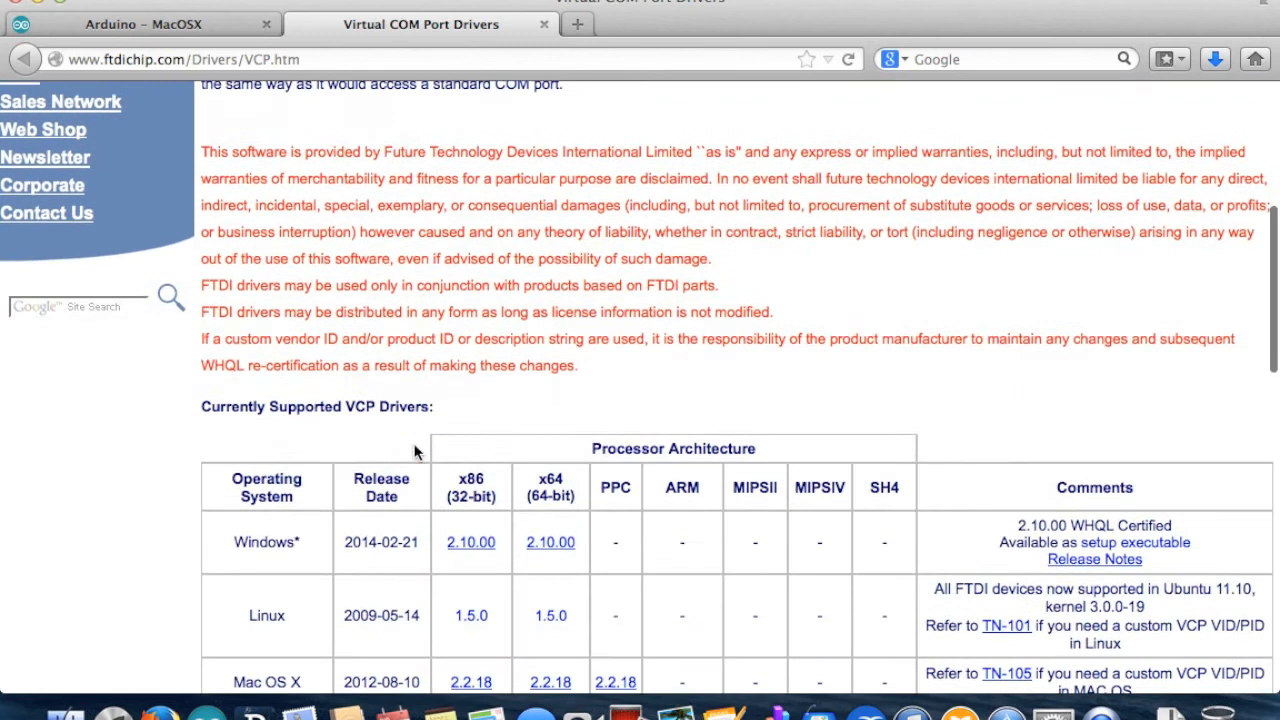
scroll(down, 3)
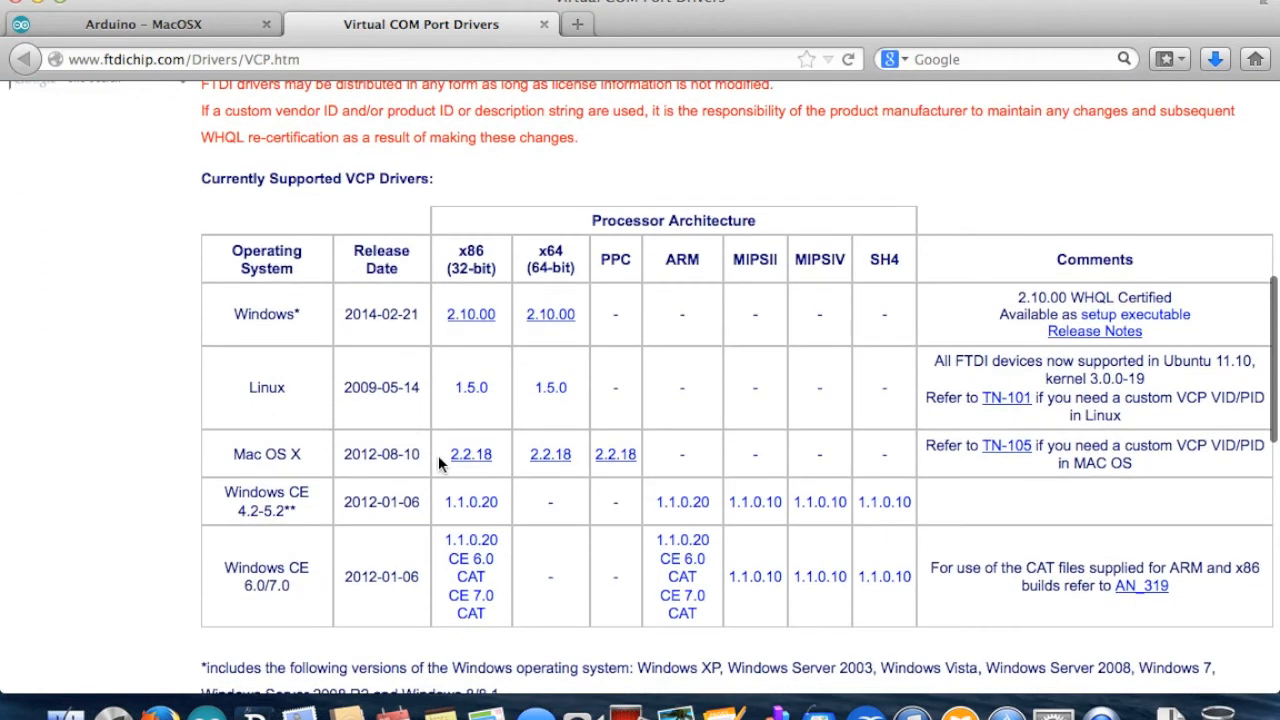
mouse_move(550, 454)
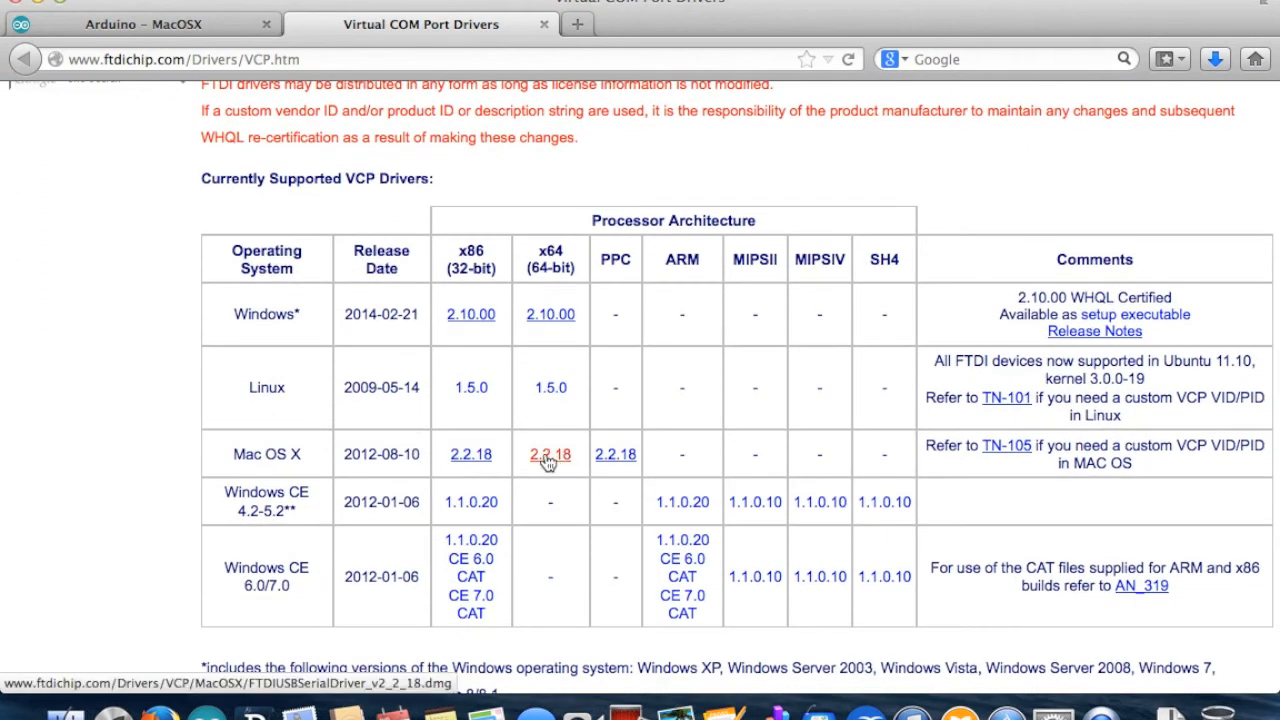
click(550, 454)
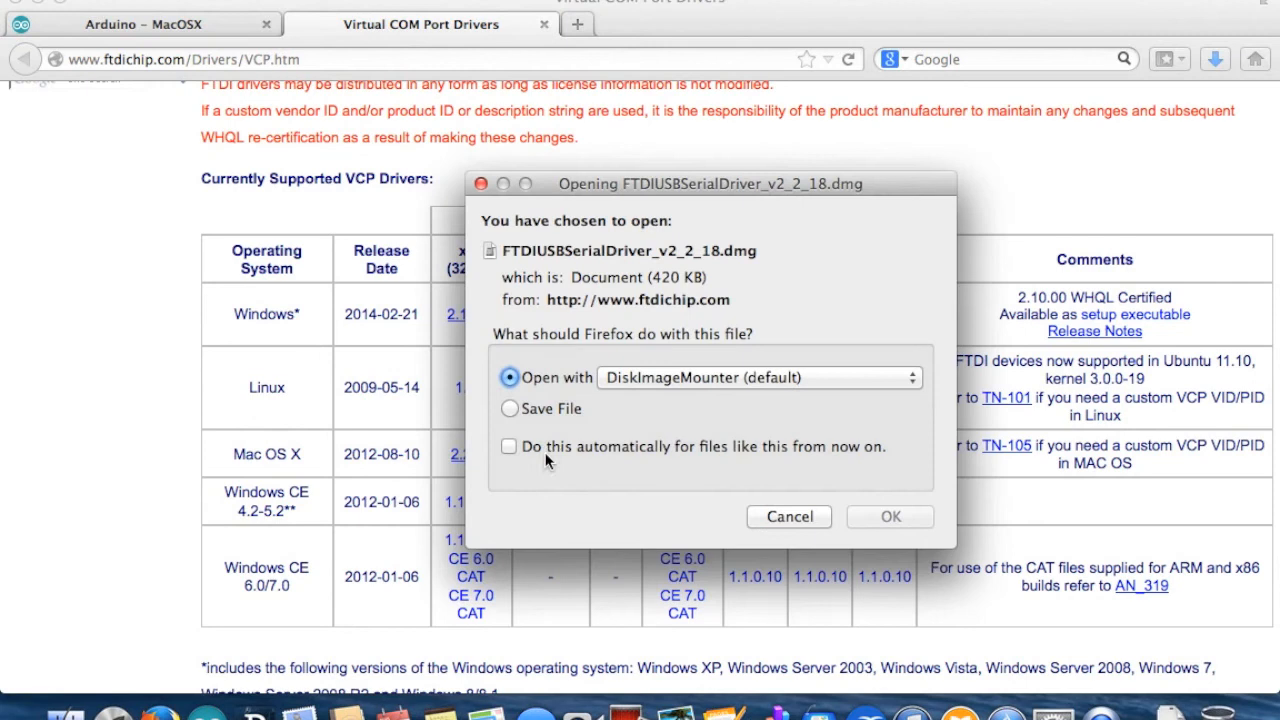
click(510, 408)
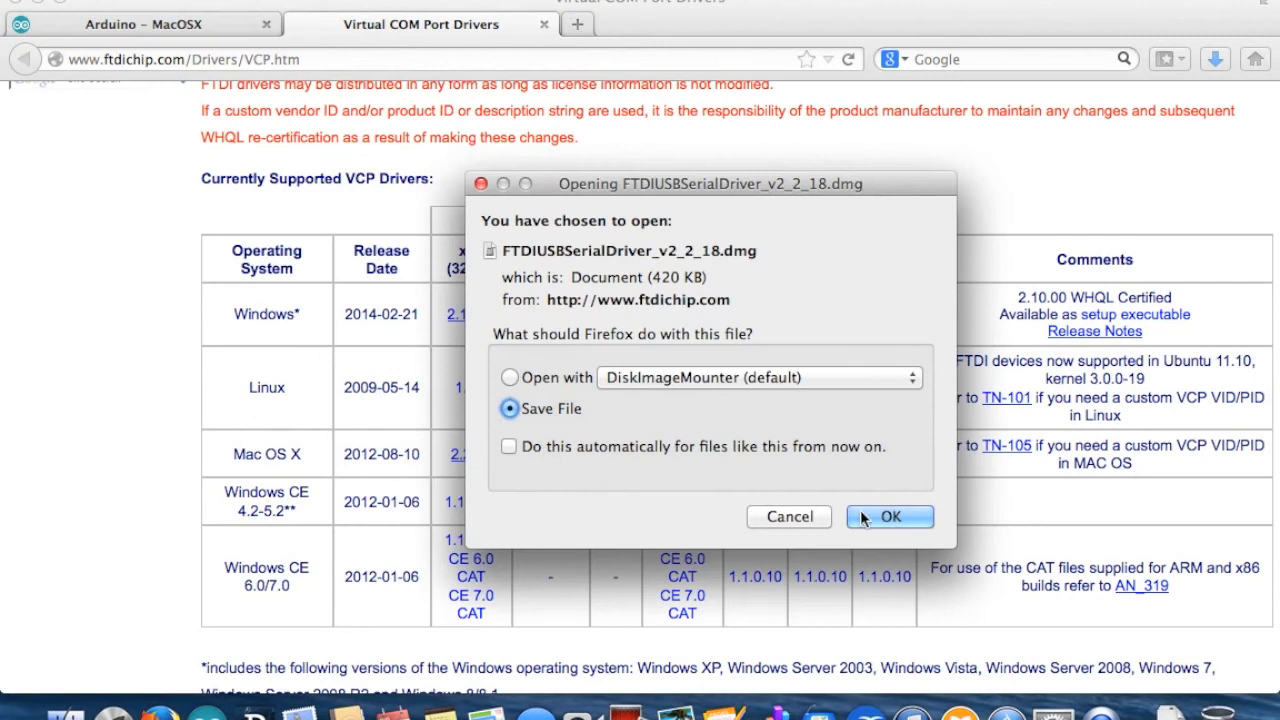
Step: Save FTDIUSBSerialDriver_v2_2_18.dmg and open it from the Downloads stack
click(889, 517)
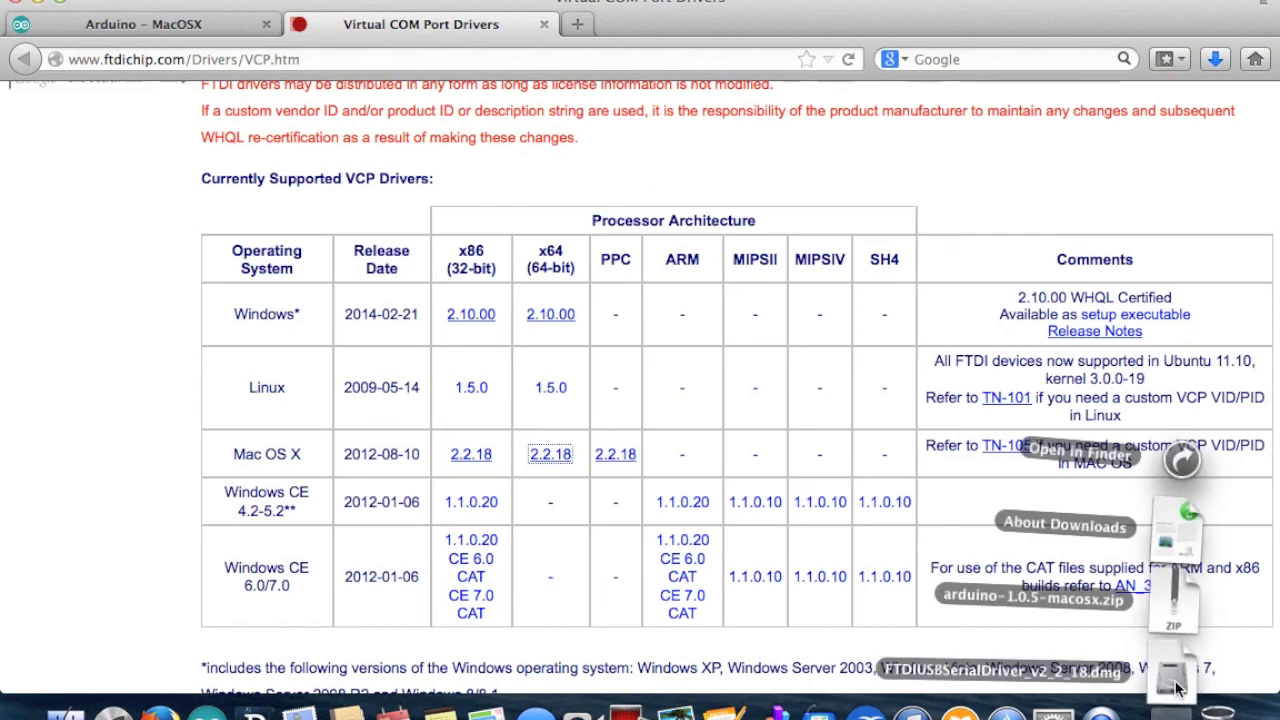
click(1035, 671)
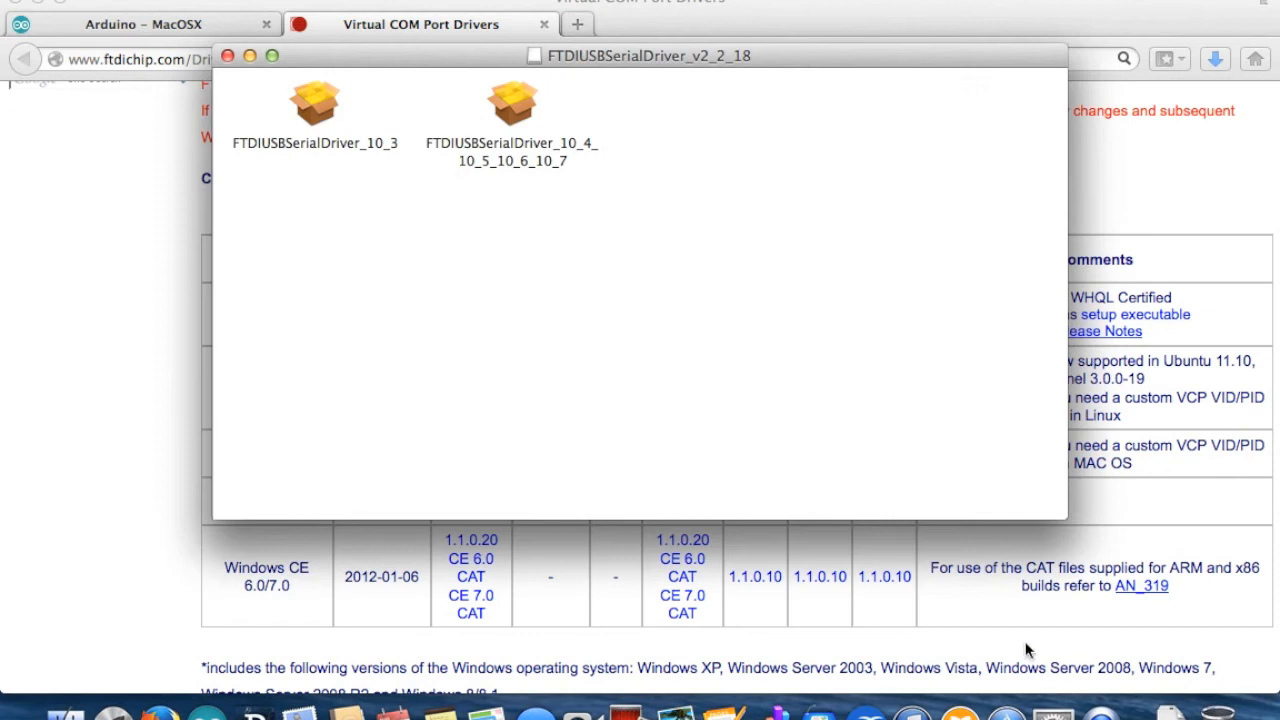
mouse_move(563, 189)
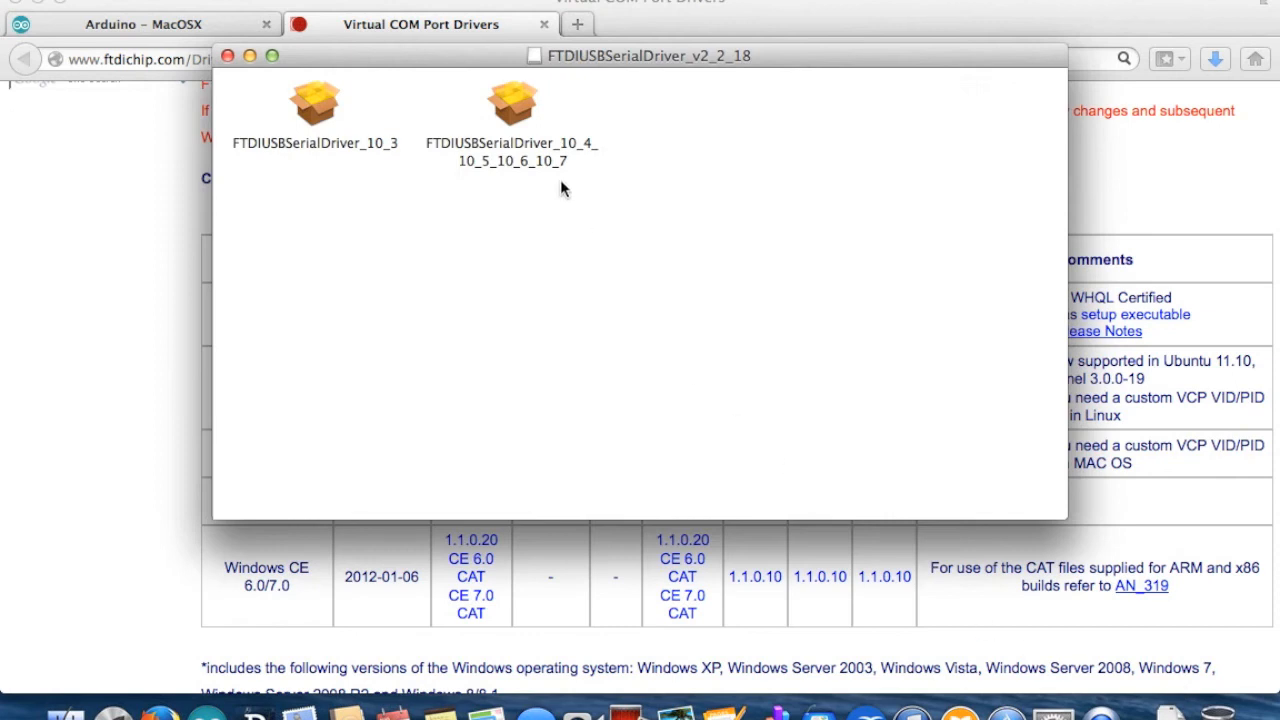
Step: Run the 10_4_10_5_10_6_10_7 driver package and authorize installation onto Macintosh HD
double_click(513, 103)
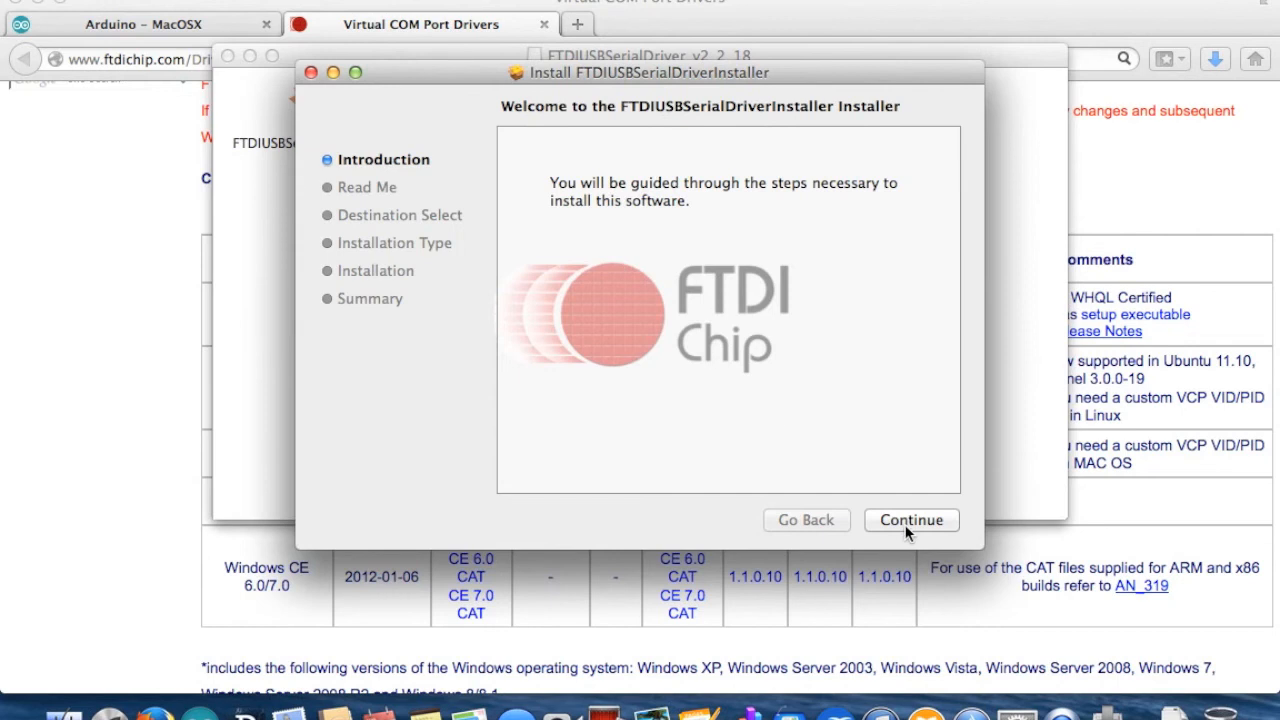
click(910, 520)
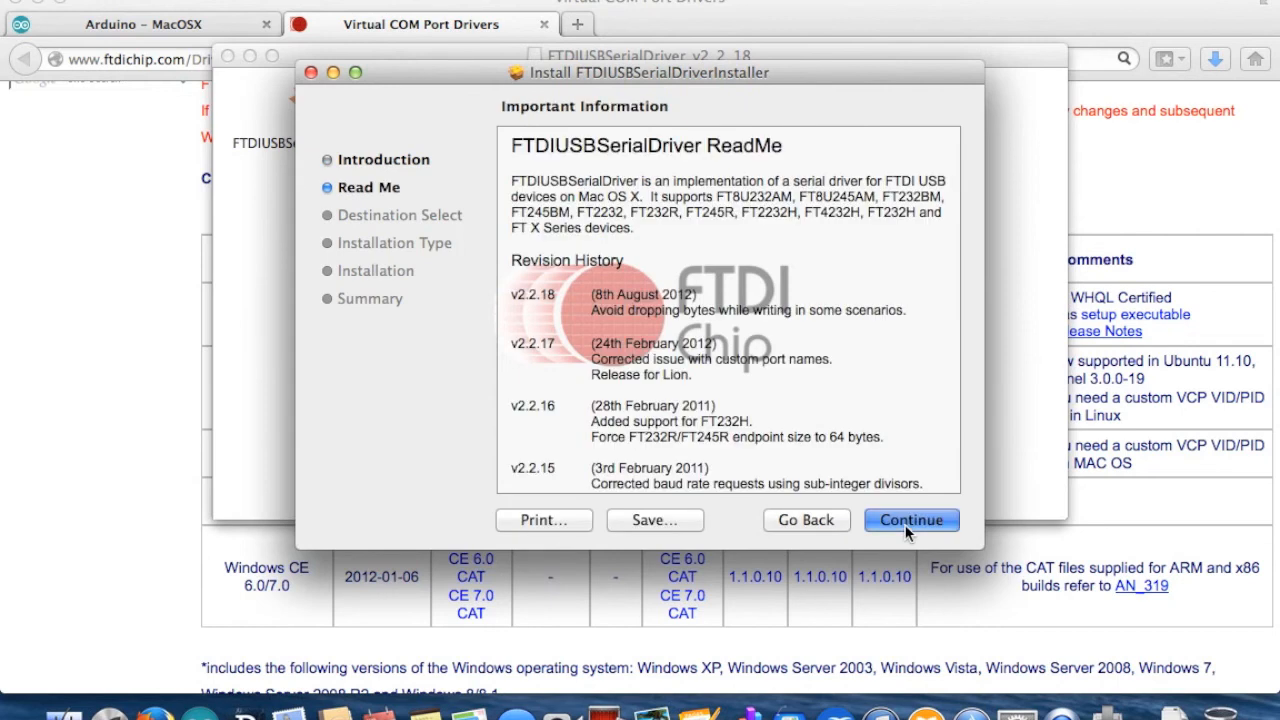
click(910, 520)
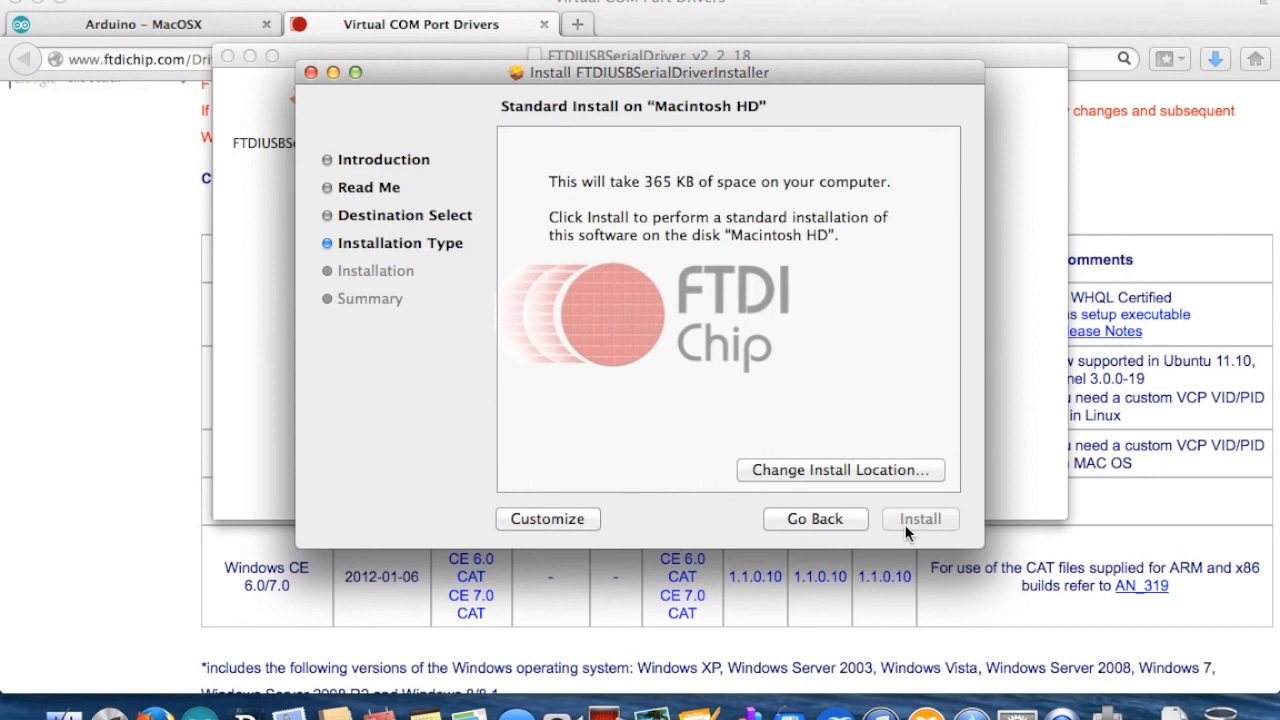
click(918, 518)
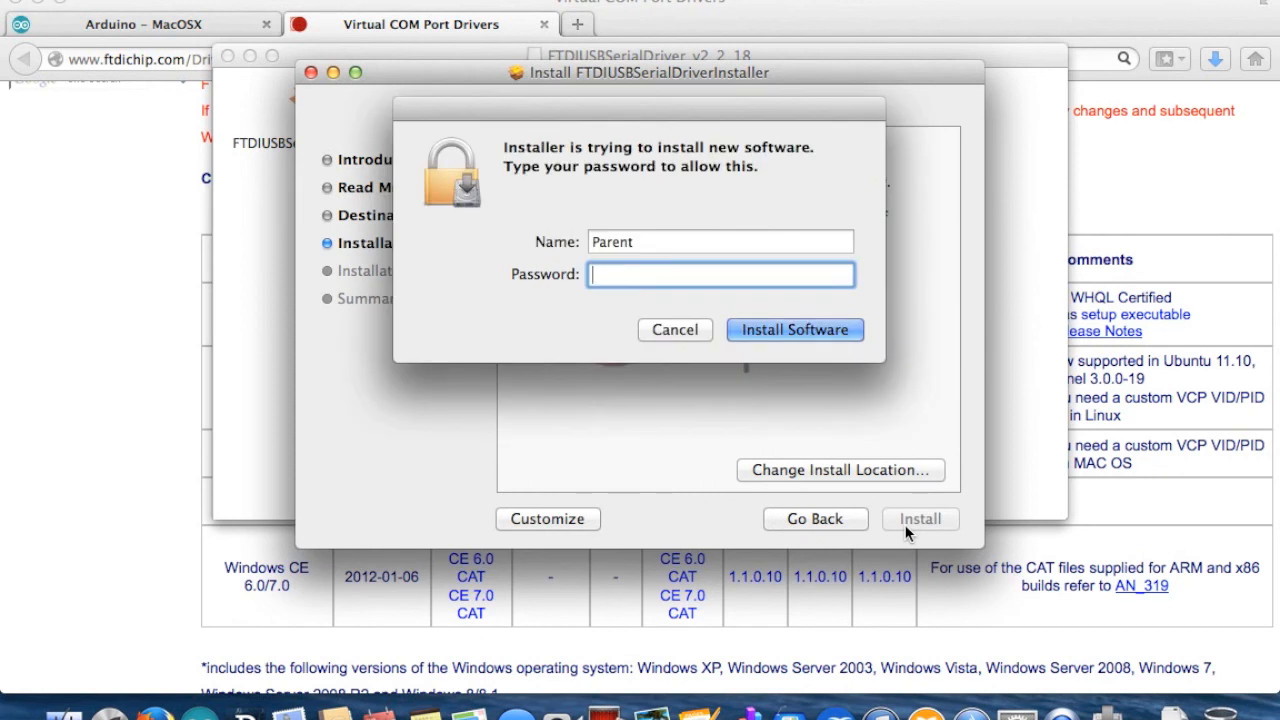
click(794, 329)
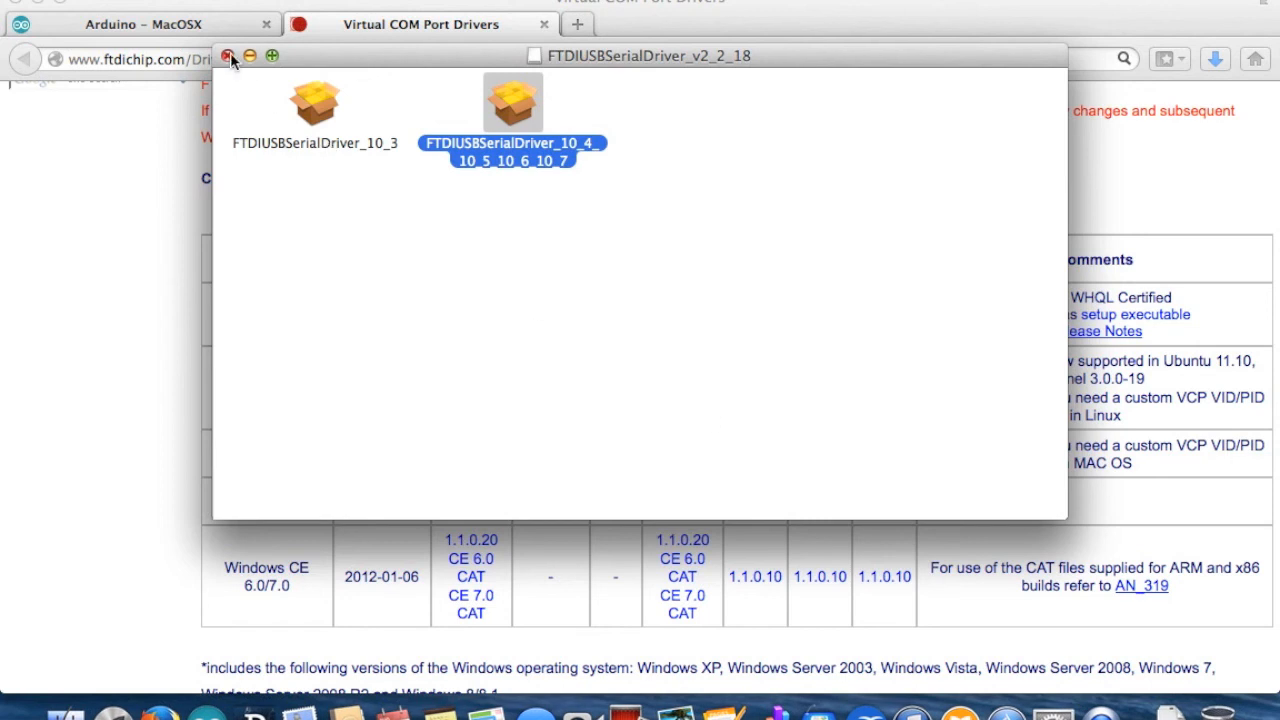
Step: Close the FTDIUSBSerialDriver_v2_2_18 disk image window
click(229, 56)
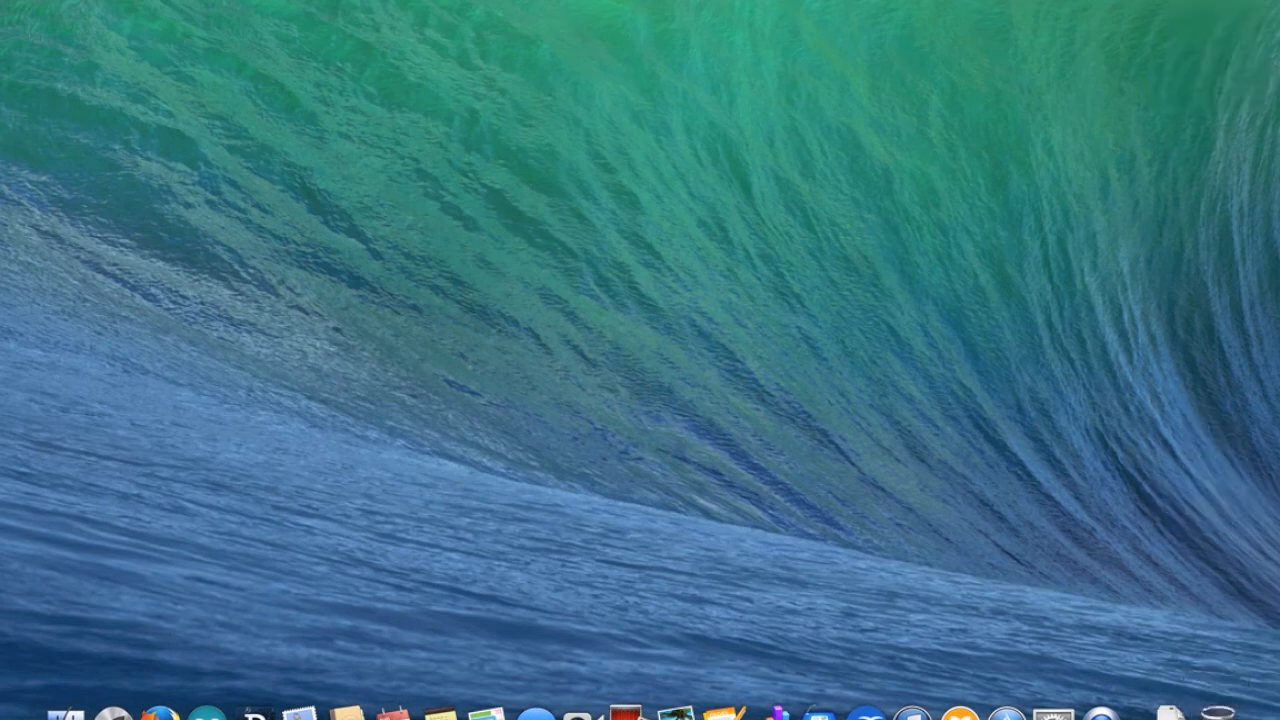
mouse_move(207, 710)
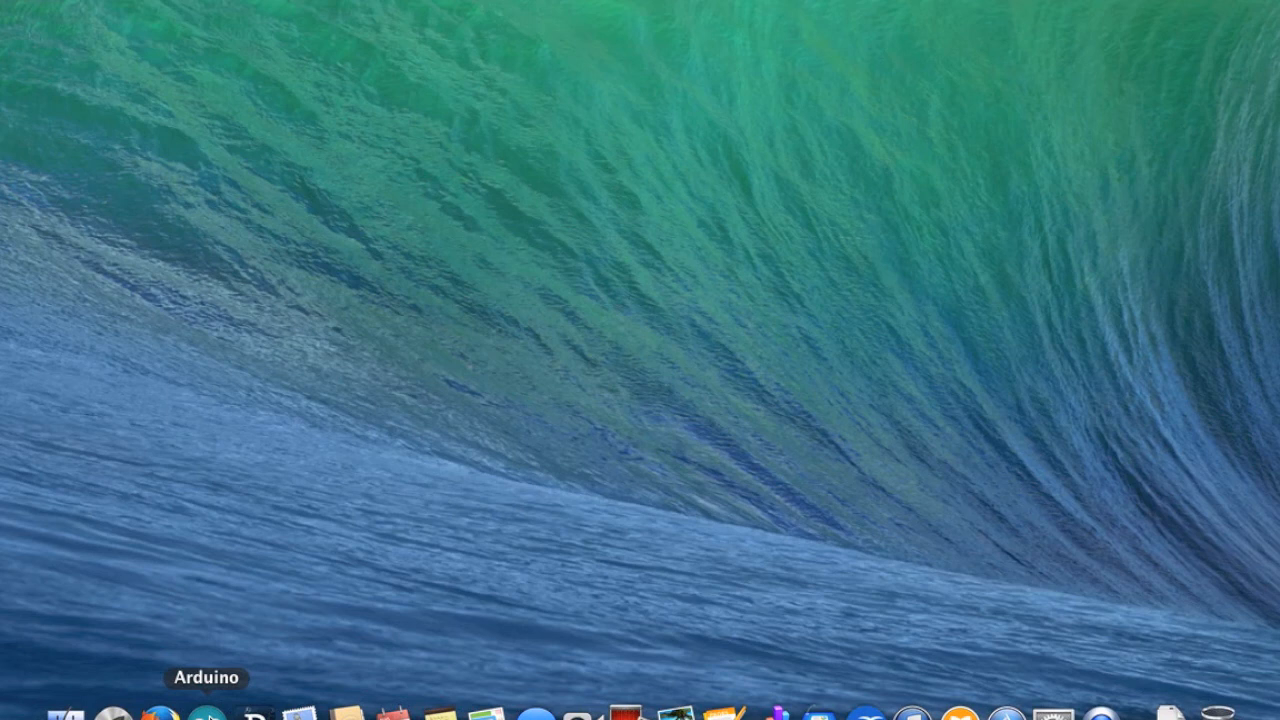
Step: Launch Arduino from the Dock and install the required Java SE 6 runtime
click(207, 712)
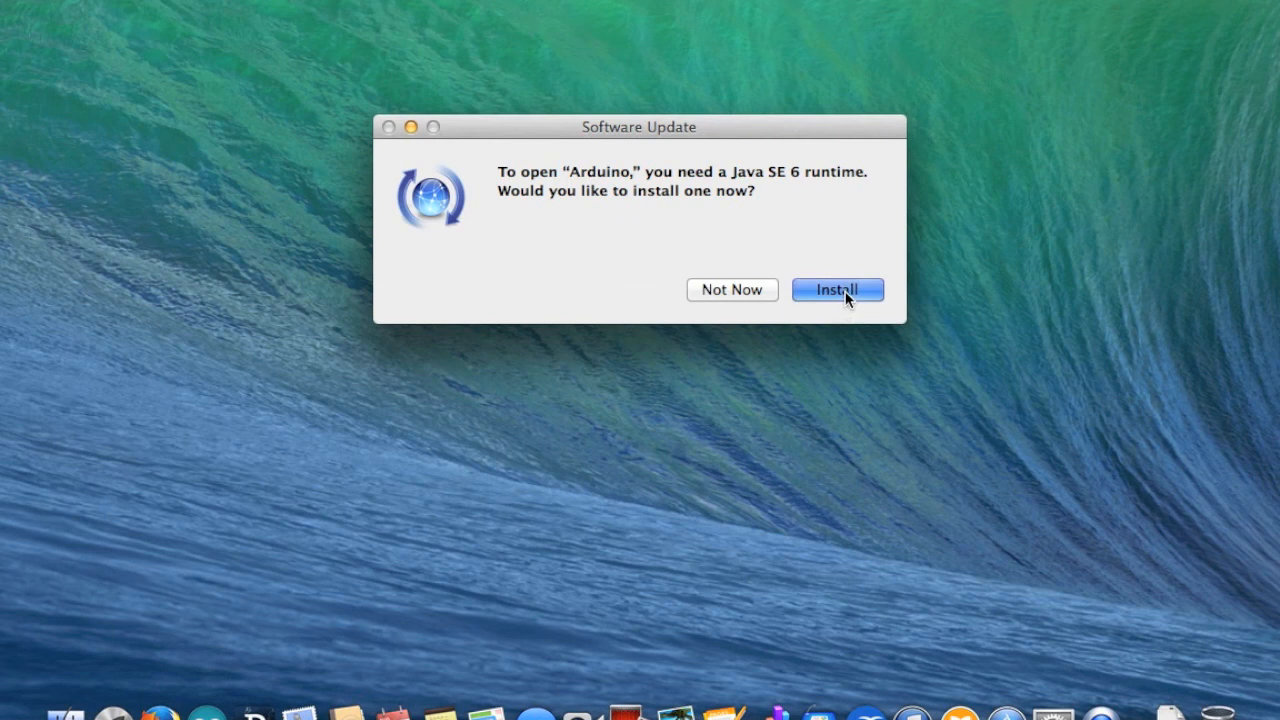
click(837, 289)
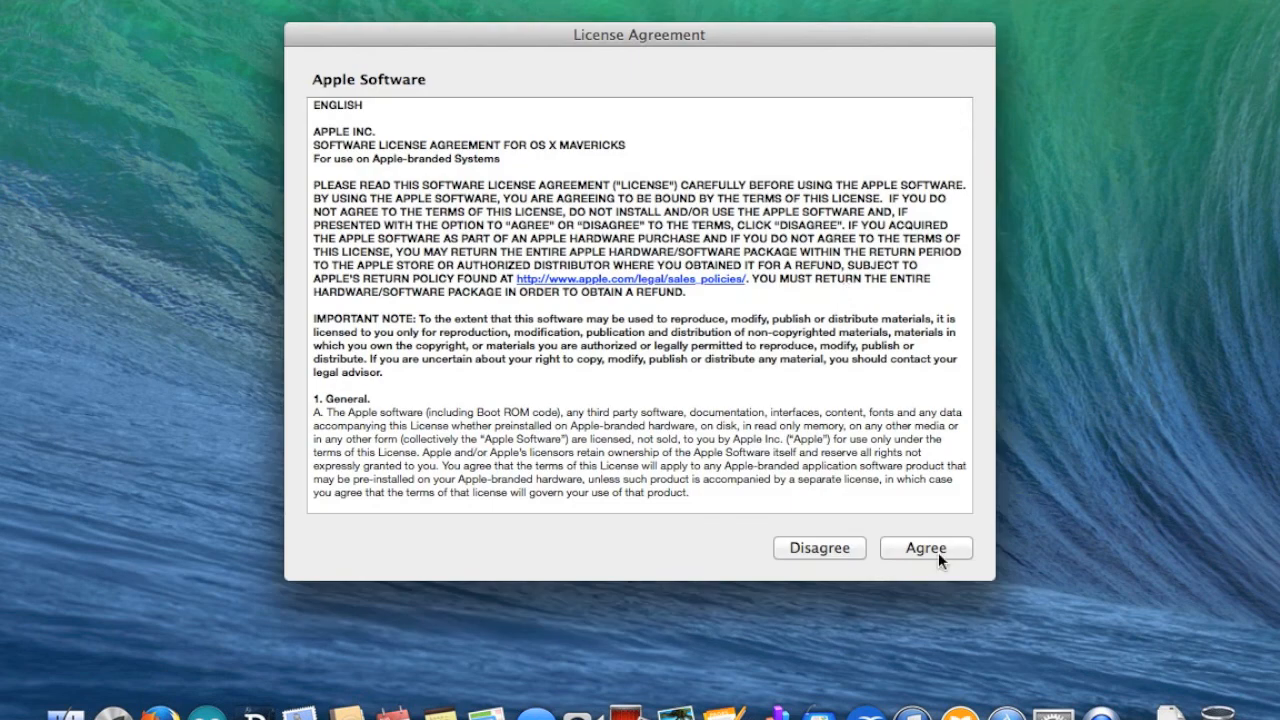
click(924, 547)
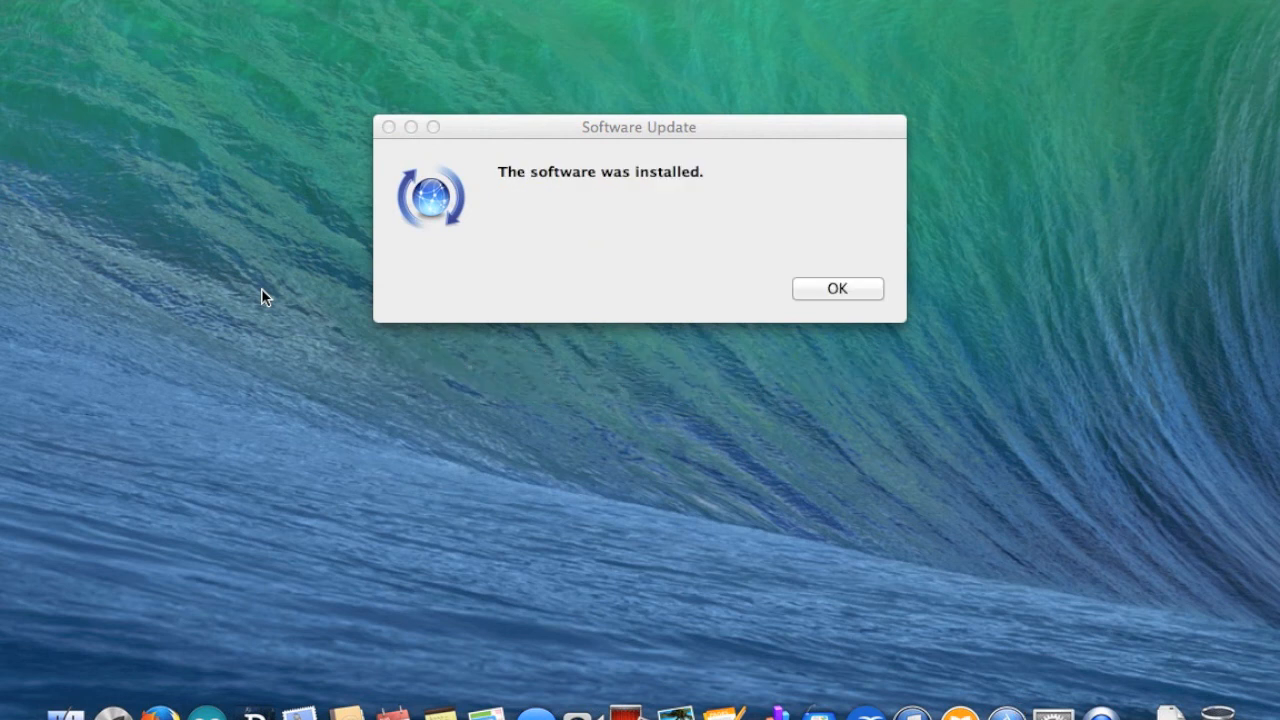
mouse_move(830, 300)
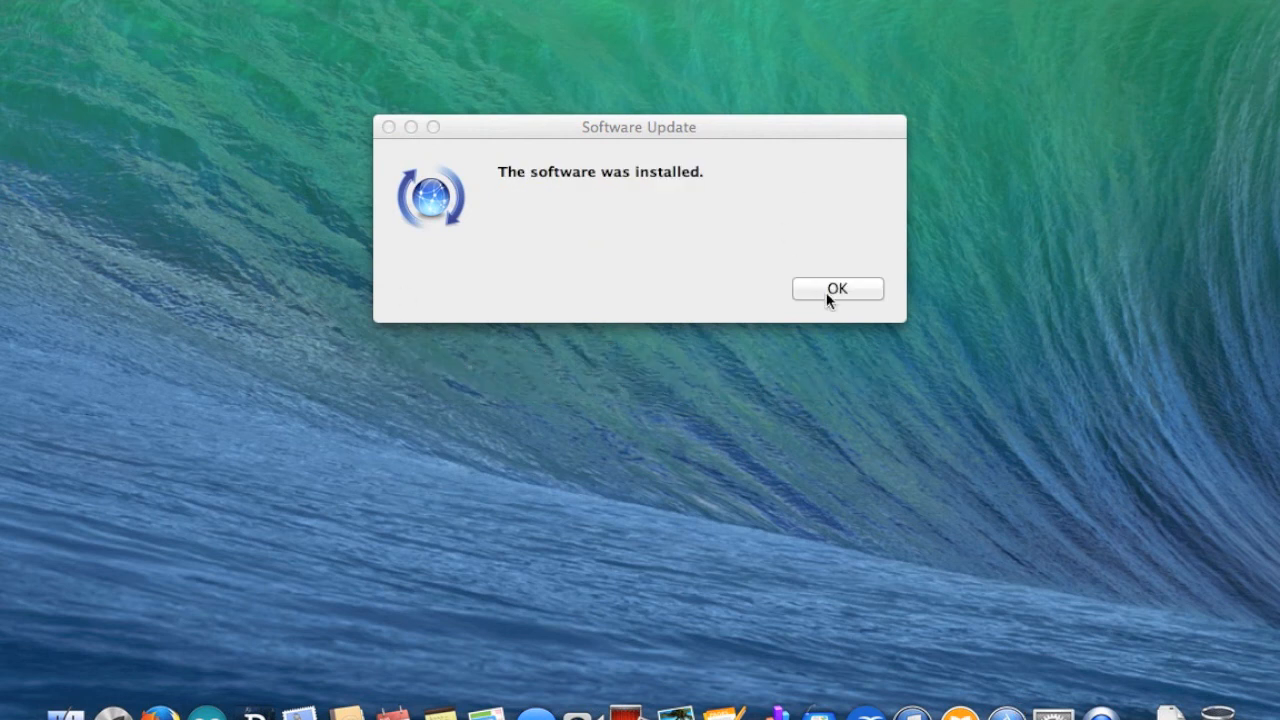
click(838, 288)
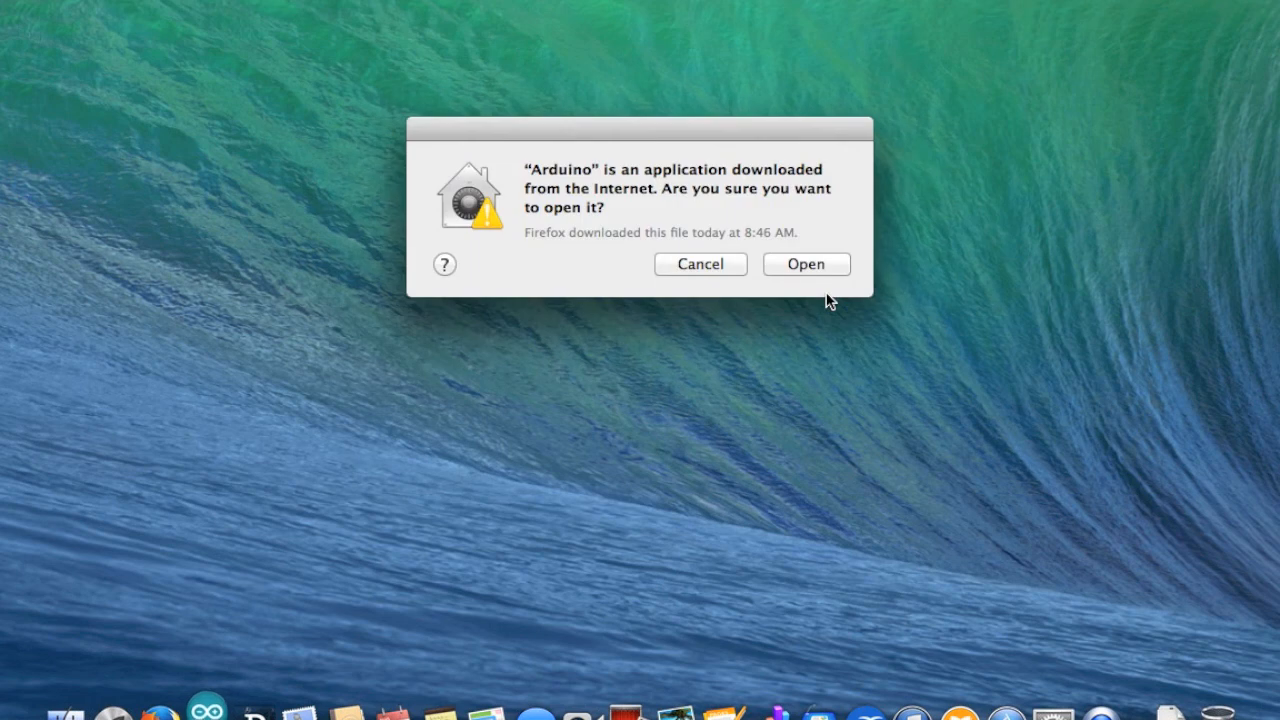
Step: Confirm opening the downloaded Arduino app, showing blank sketch sketch_aug24a
click(806, 264)
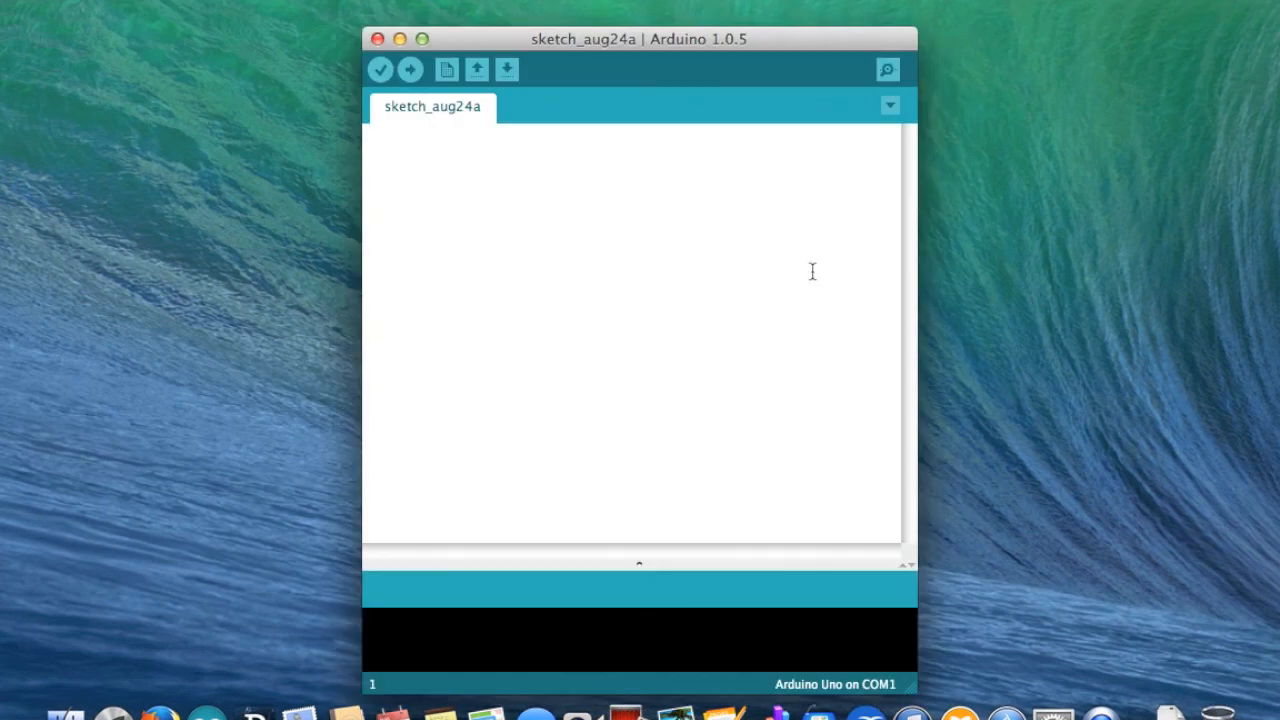
mouse_move(698, 237)
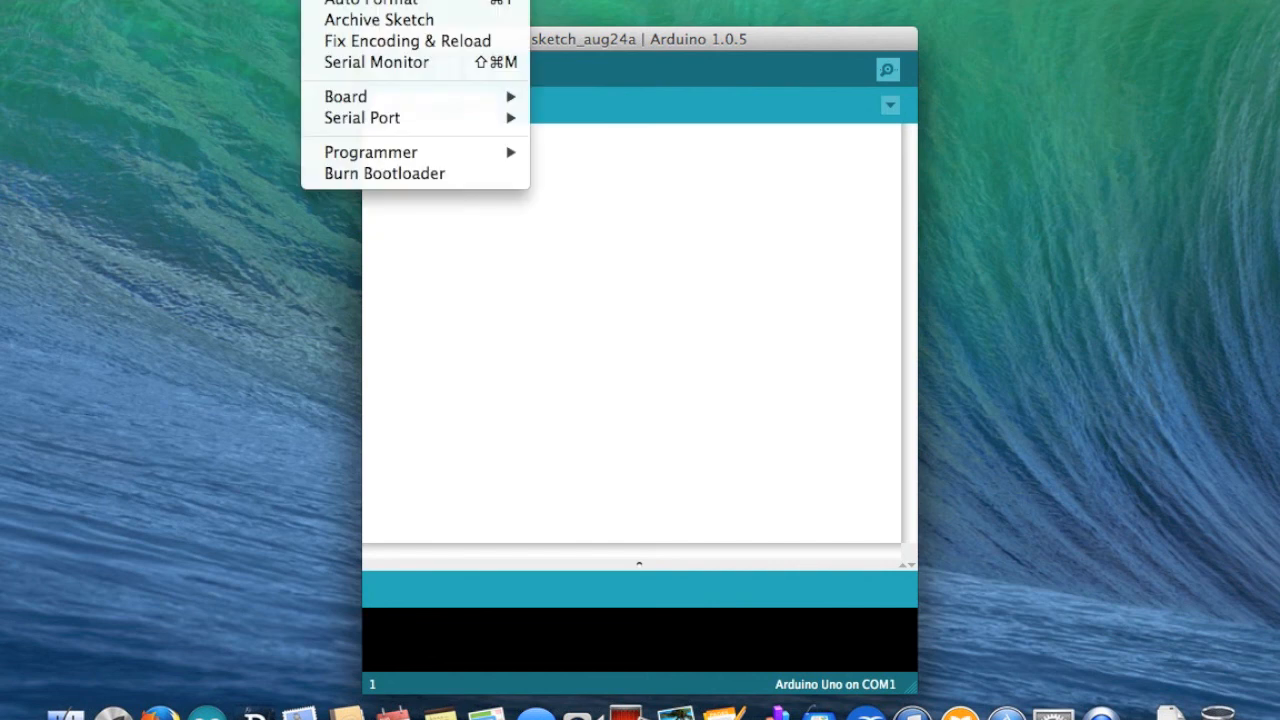
Step: Choose Arduino Nano w/ ATmega328 from the Tools board list
click(345, 96)
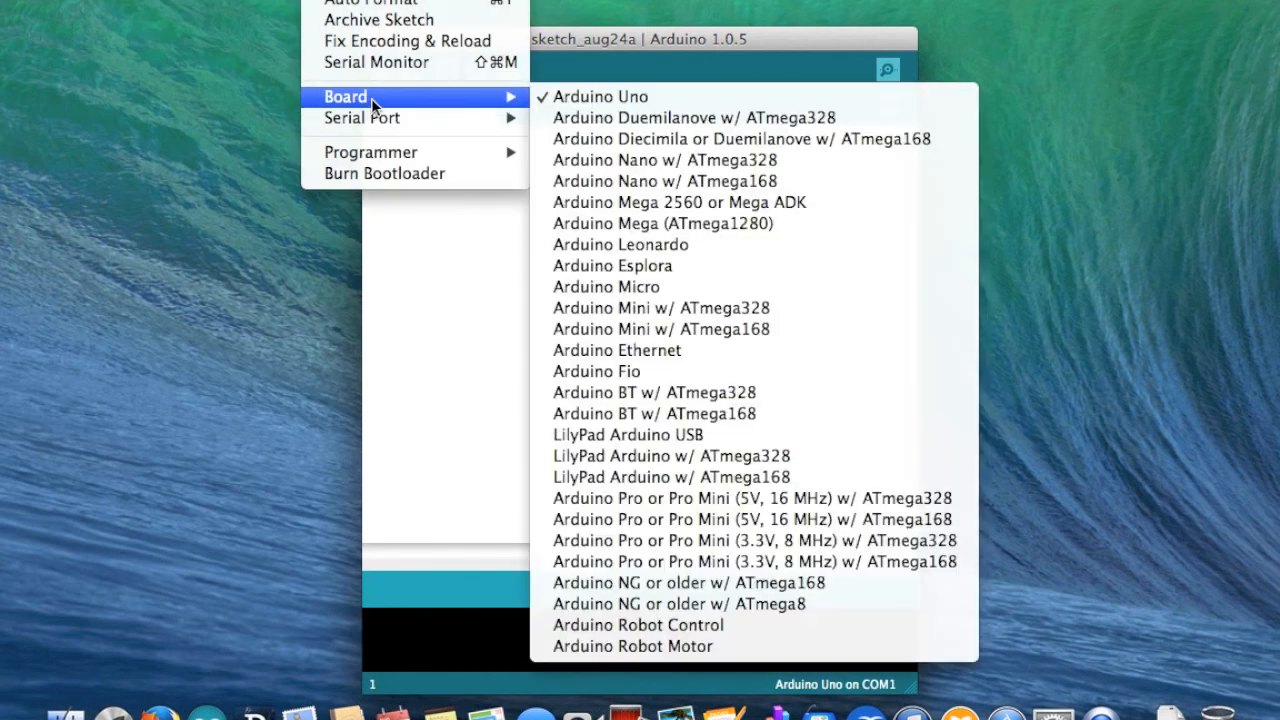
mouse_move(663, 181)
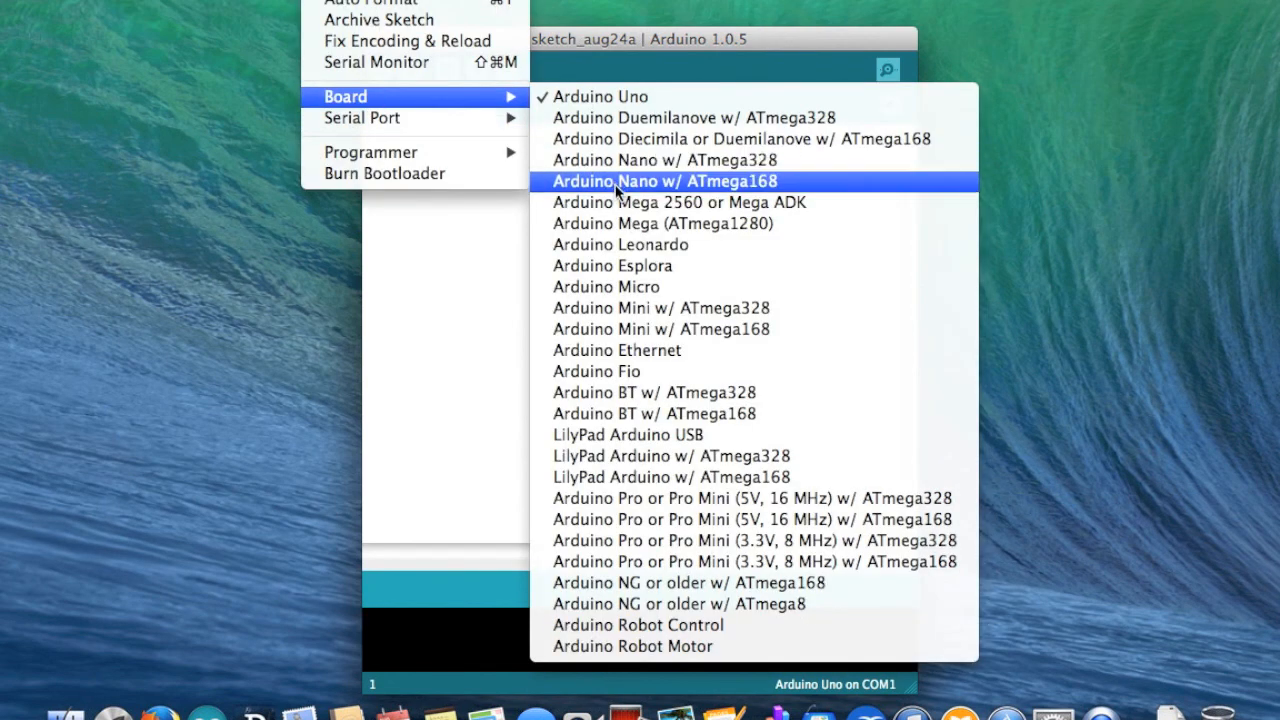
mouse_move(655, 181)
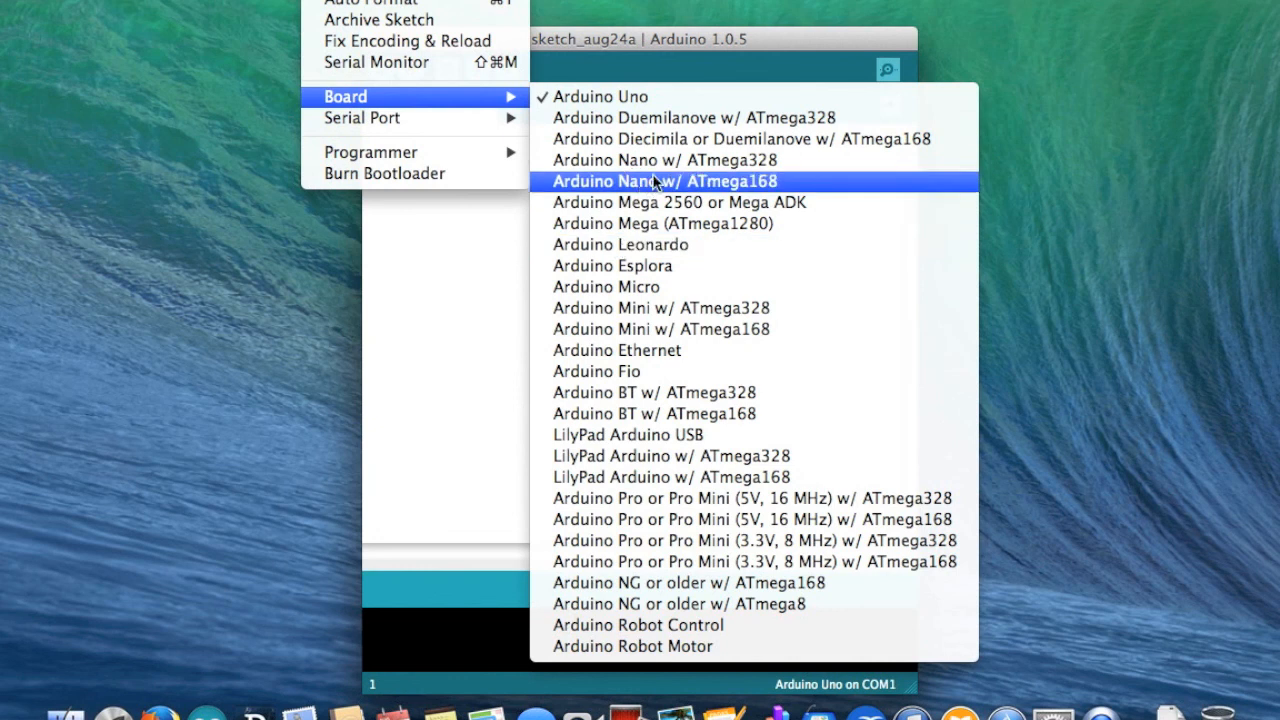
click(661, 160)
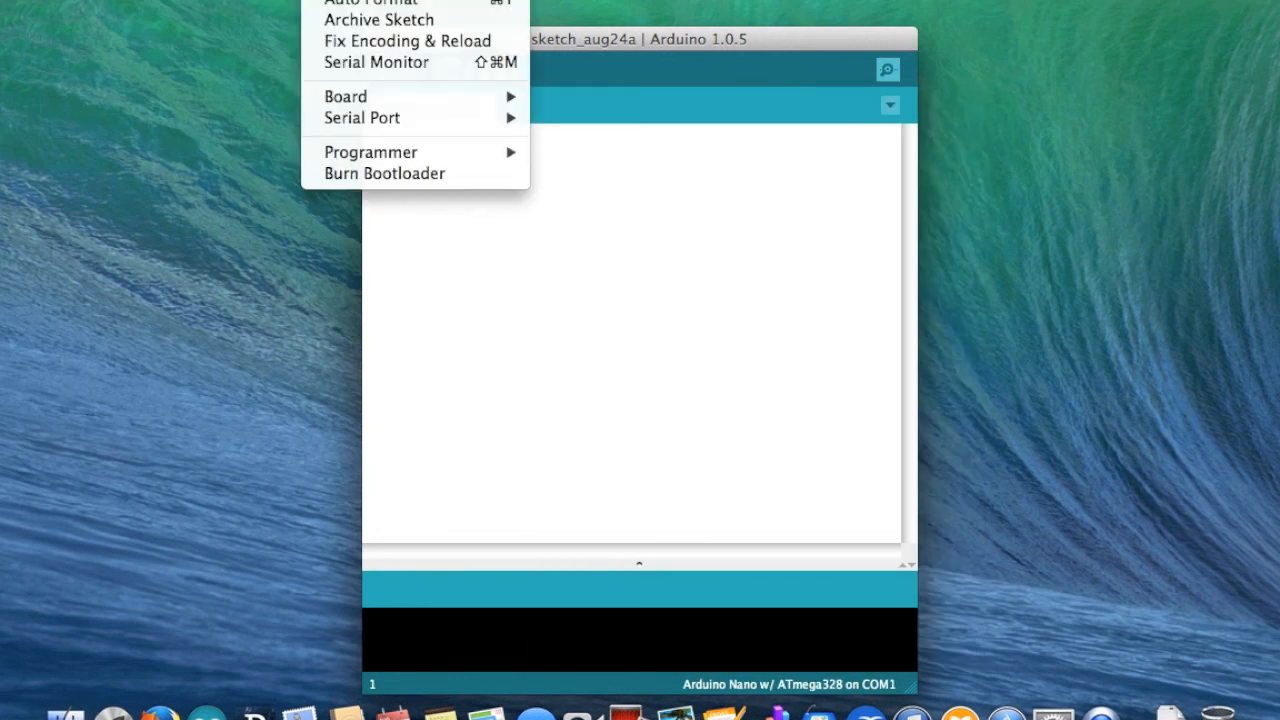
mouse_move(362, 118)
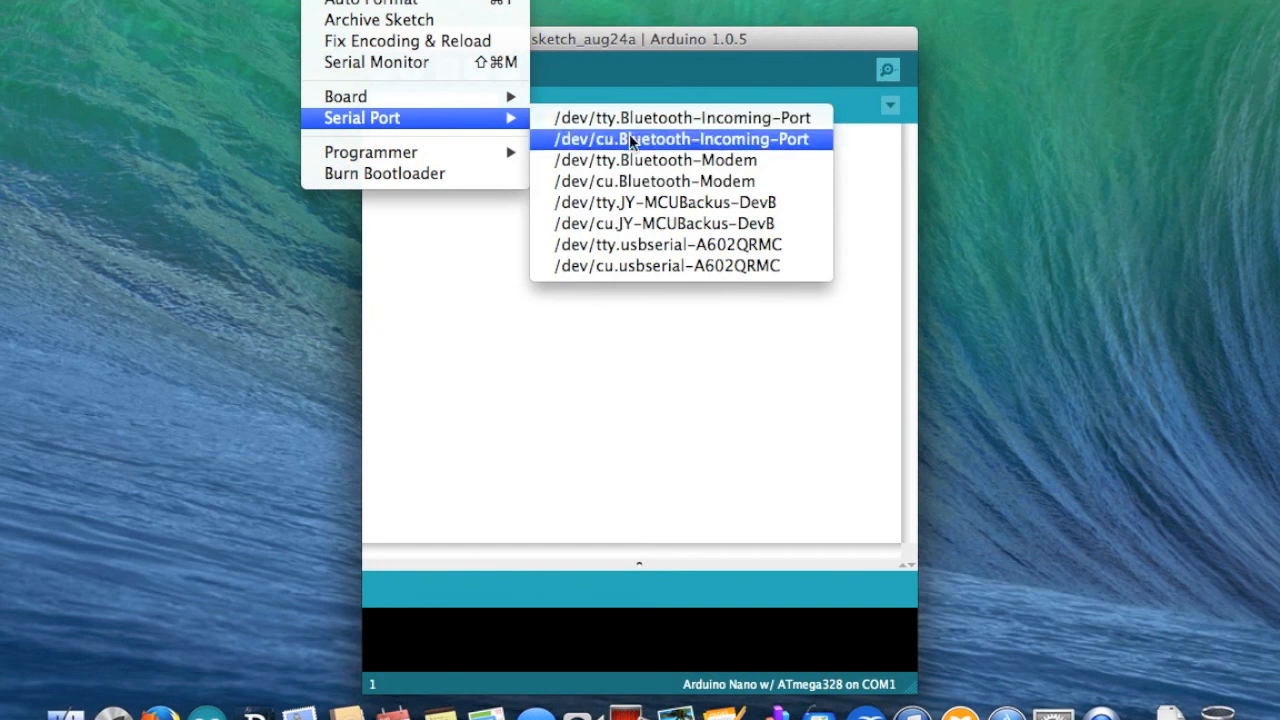
mouse_move(678, 244)
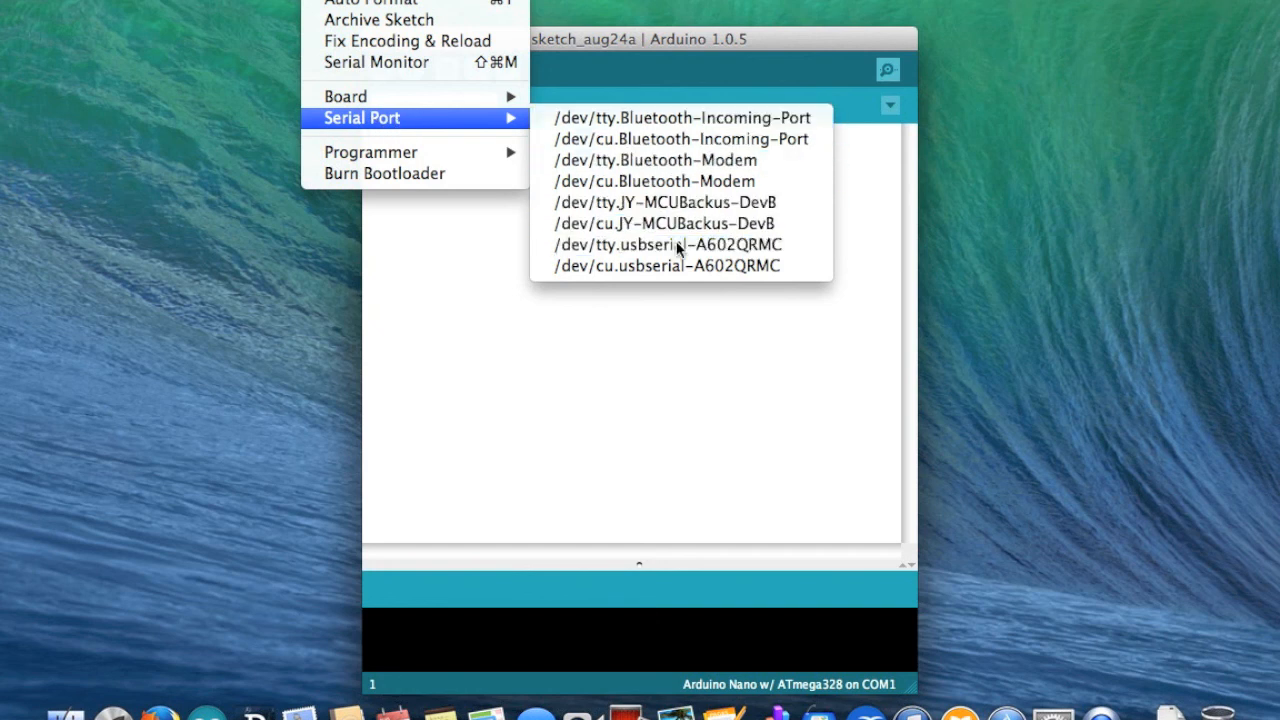
Step: Select /dev/tty.usbserial-A602QRMC as the serial port
click(665, 244)
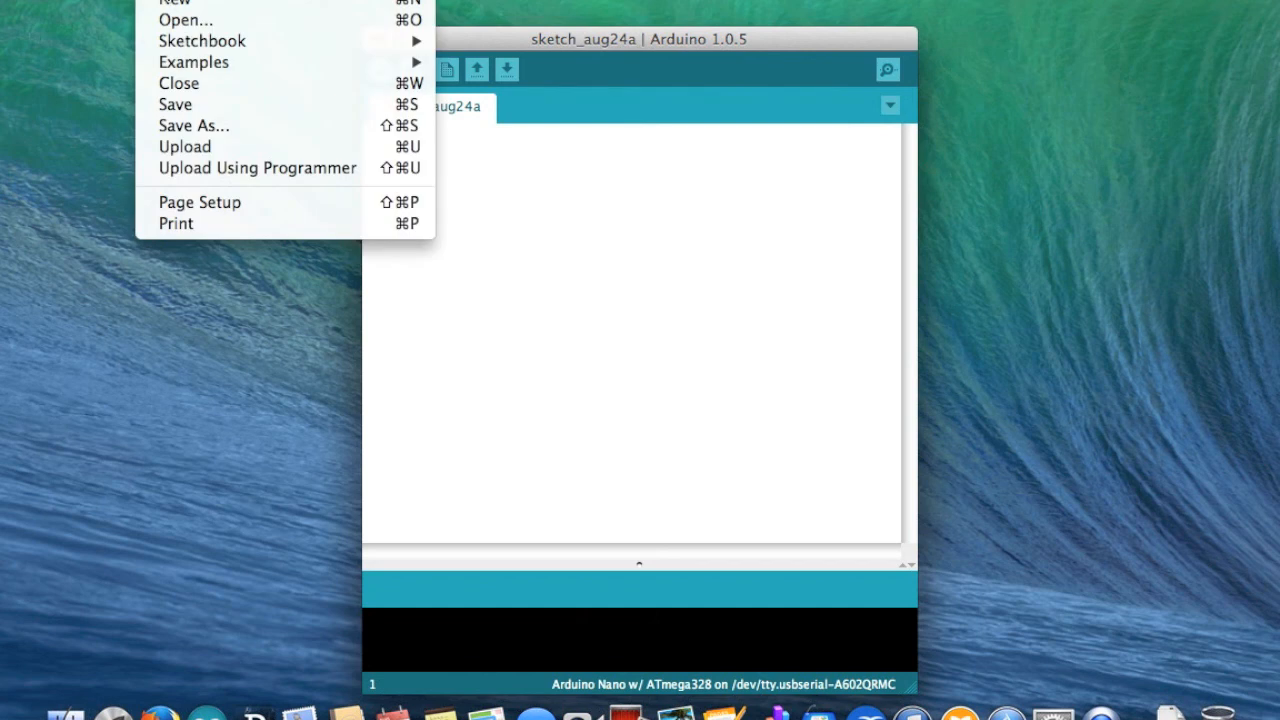
mouse_move(175, 5)
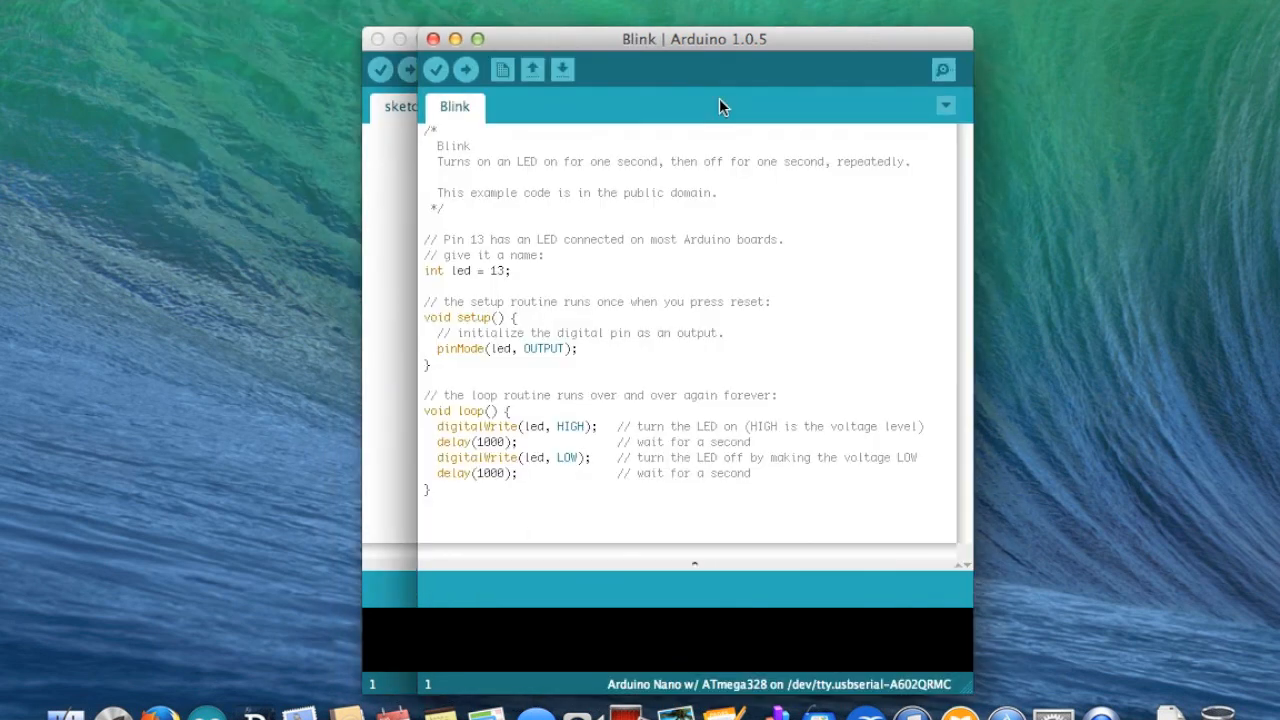
mouse_move(510, 418)
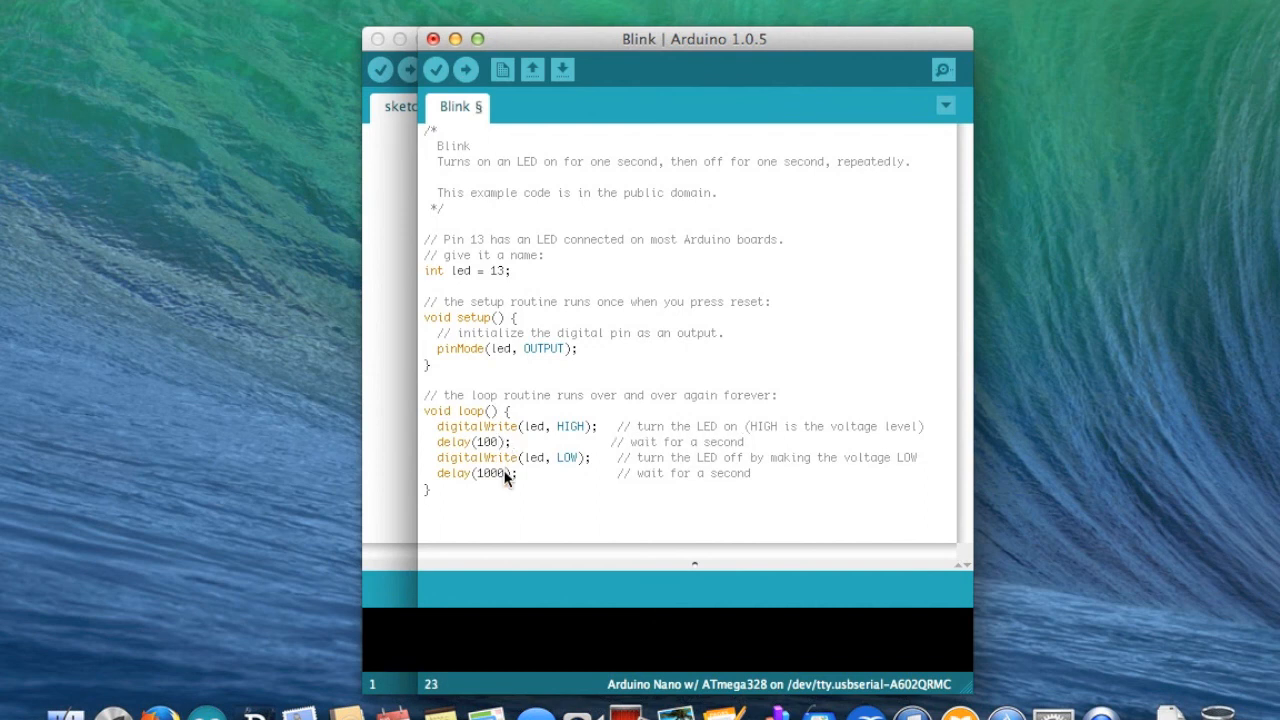
mouse_move(465, 69)
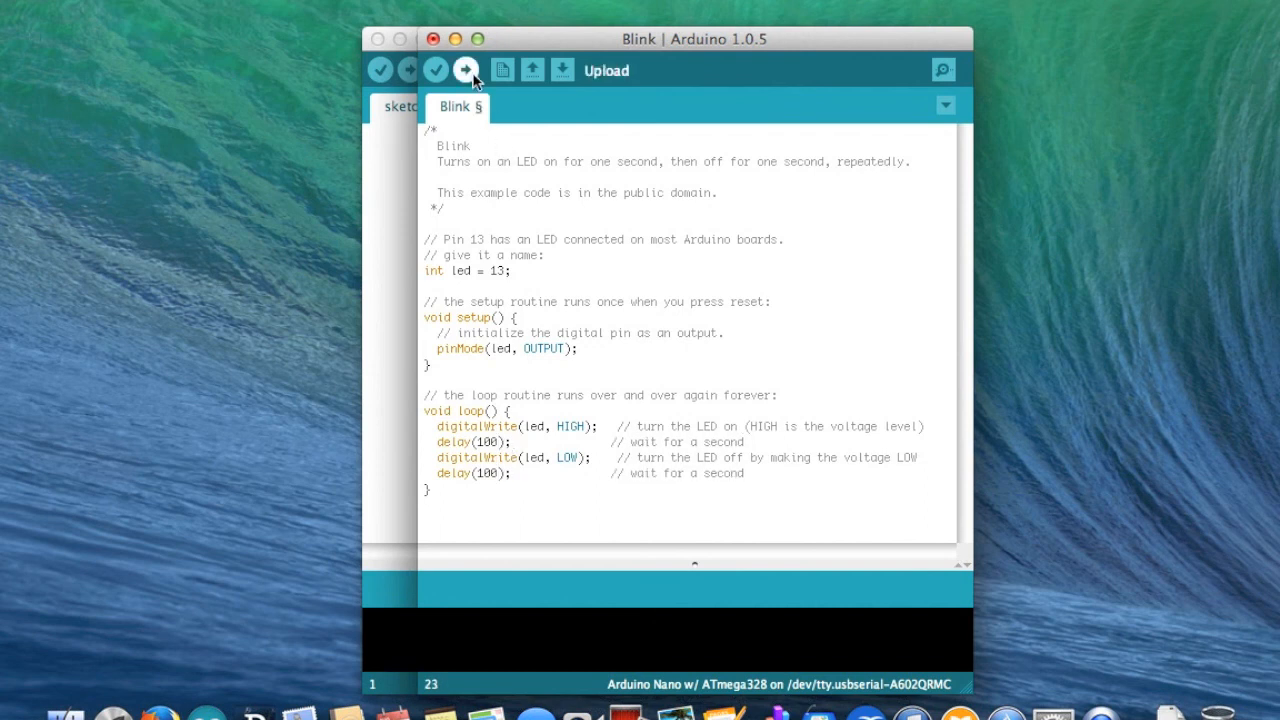
Step: Upload the Blink sketch with both delays set to 100 ms
click(465, 69)
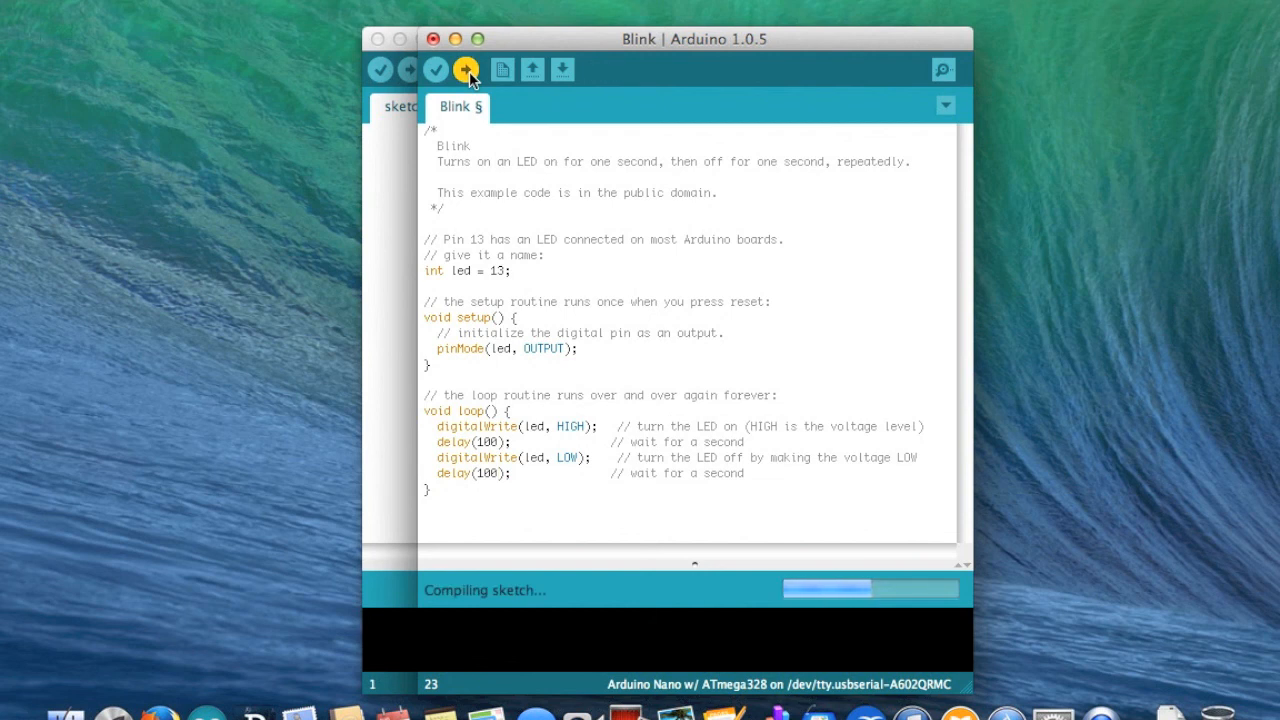